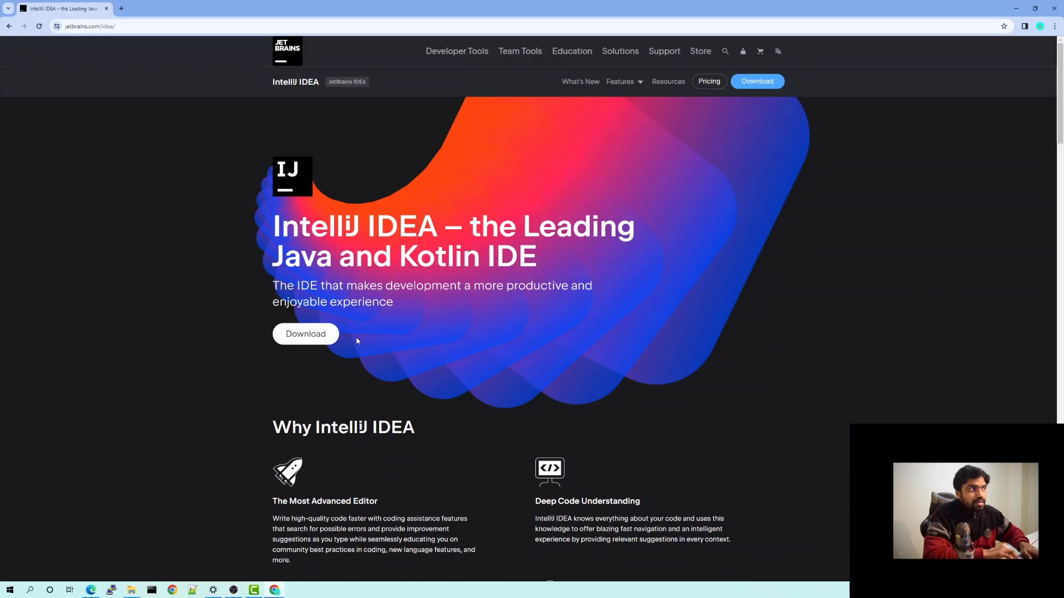
mouse_move(412, 322)
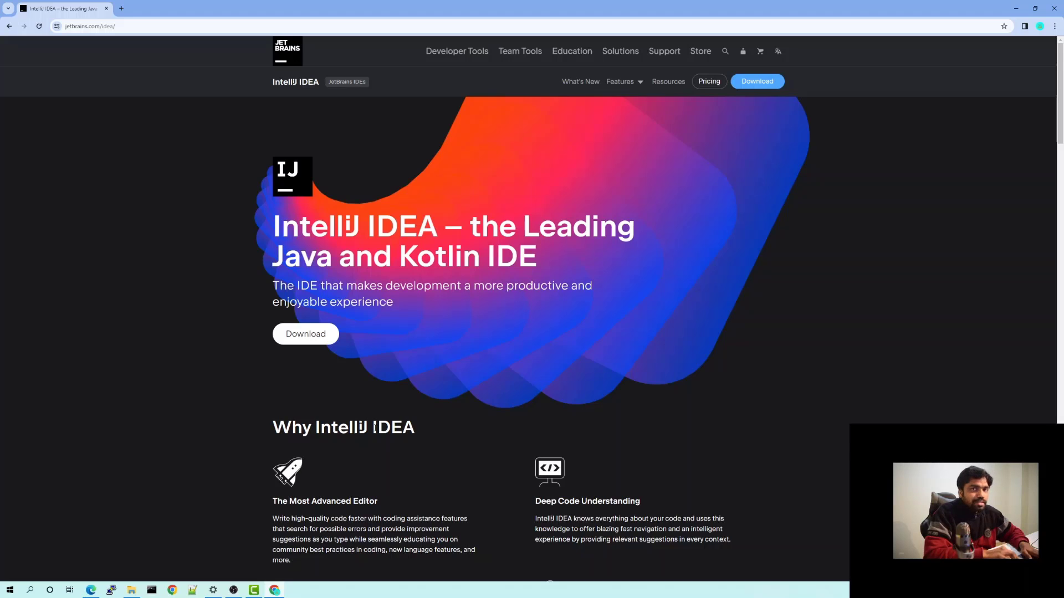
Switch from the Chrome IntelliJ IDEA page to the IDE window via the taskbar.
left_click(295, 587)
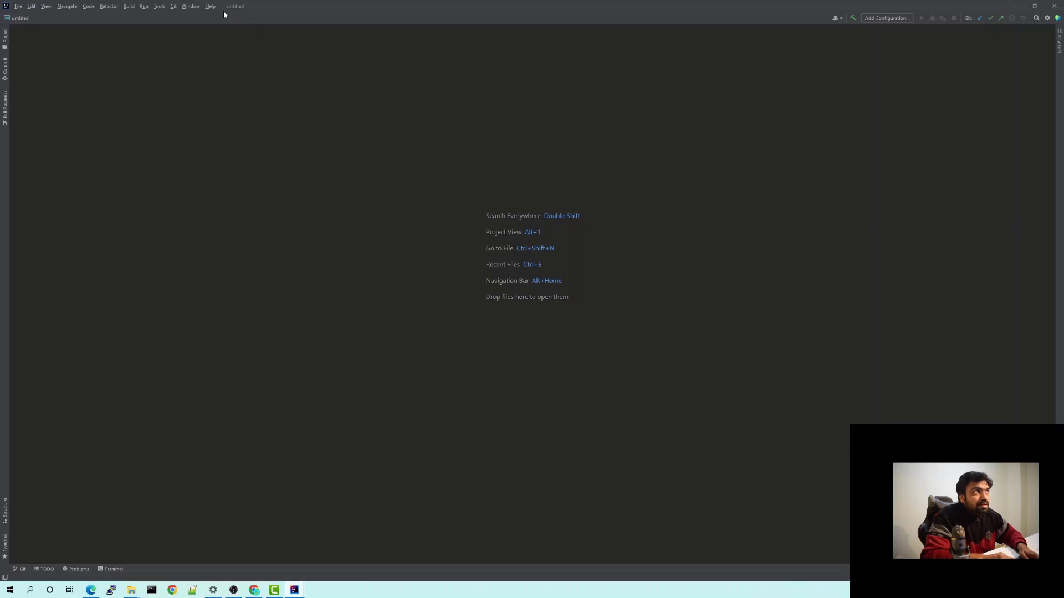
left_click(210, 6)
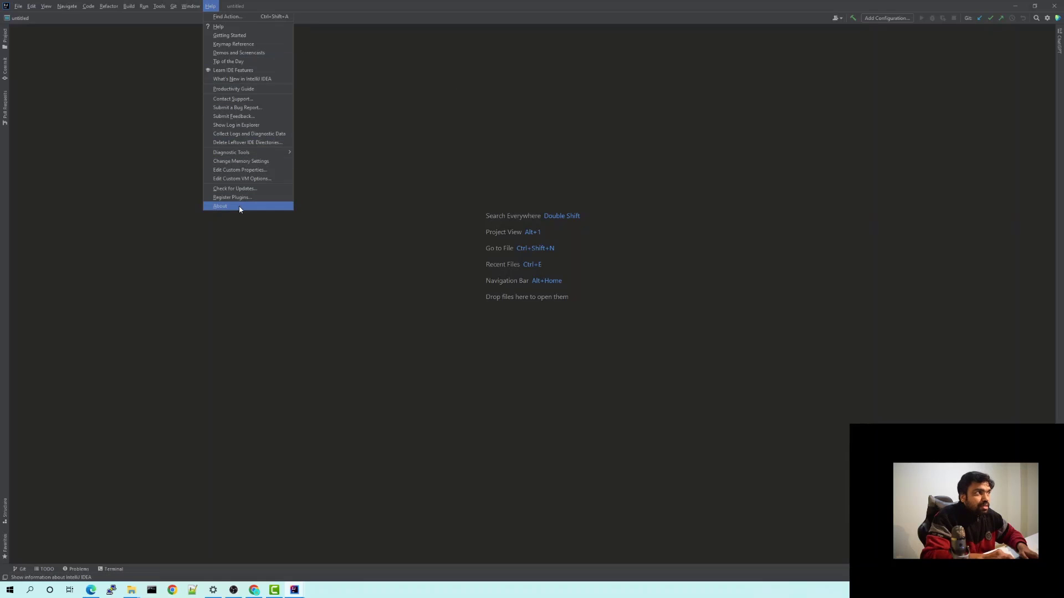
left_click(219, 206)
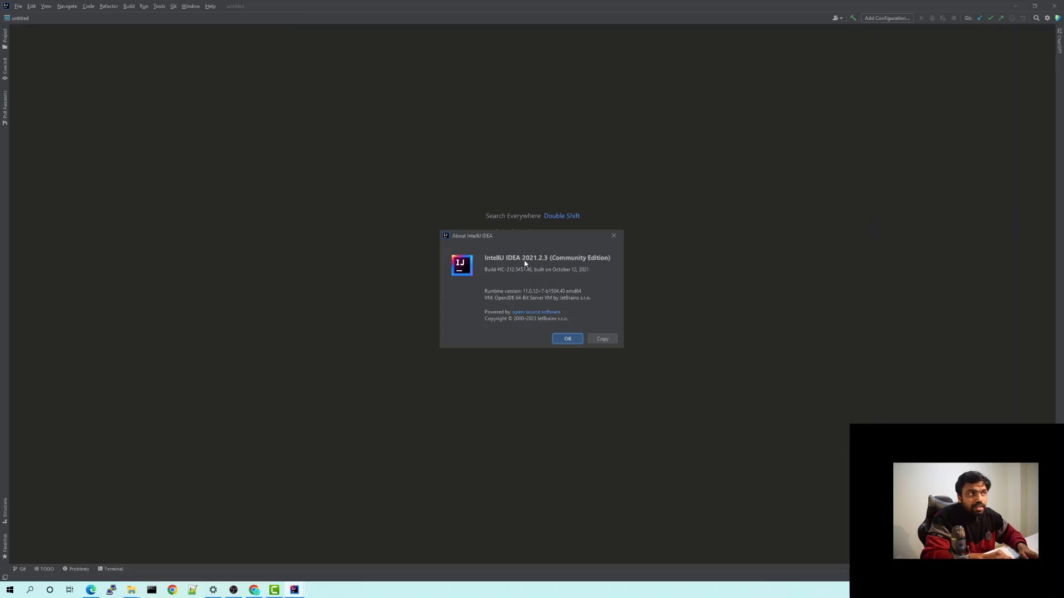
mouse_move(530, 267)
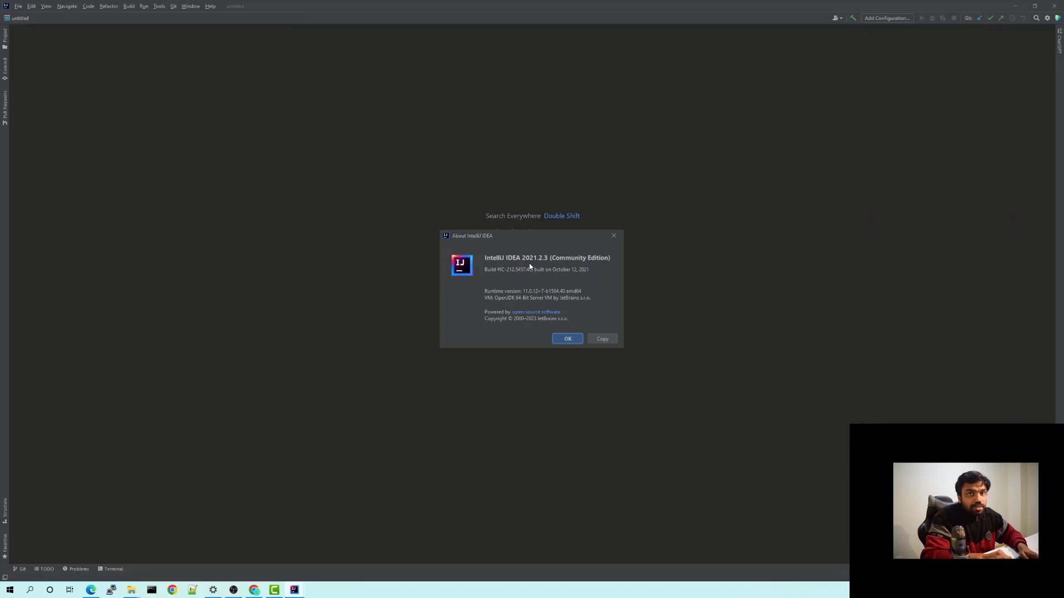
mouse_move(565, 291)
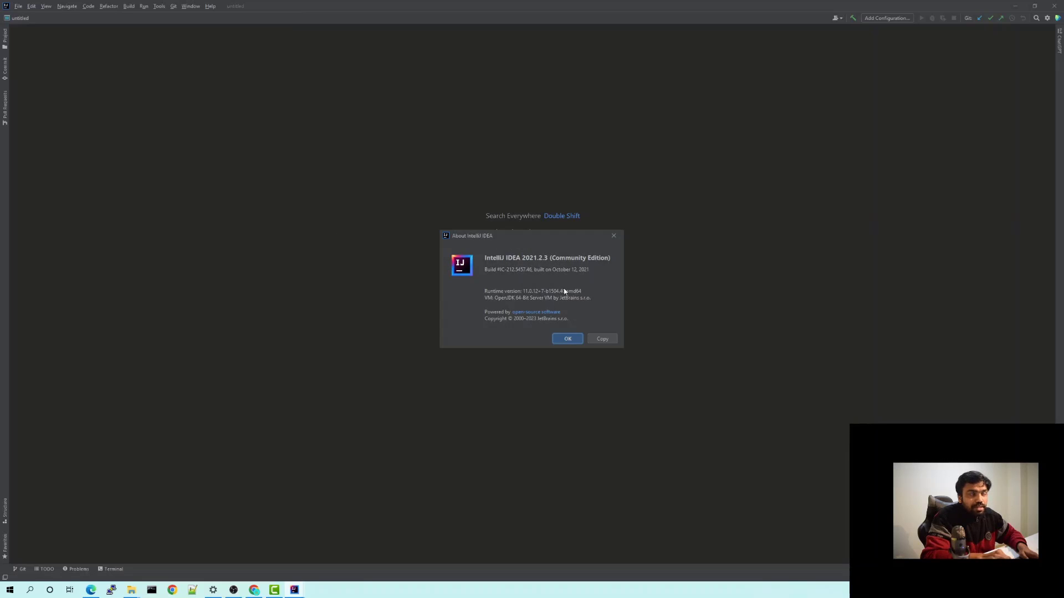
left_click(568, 339)
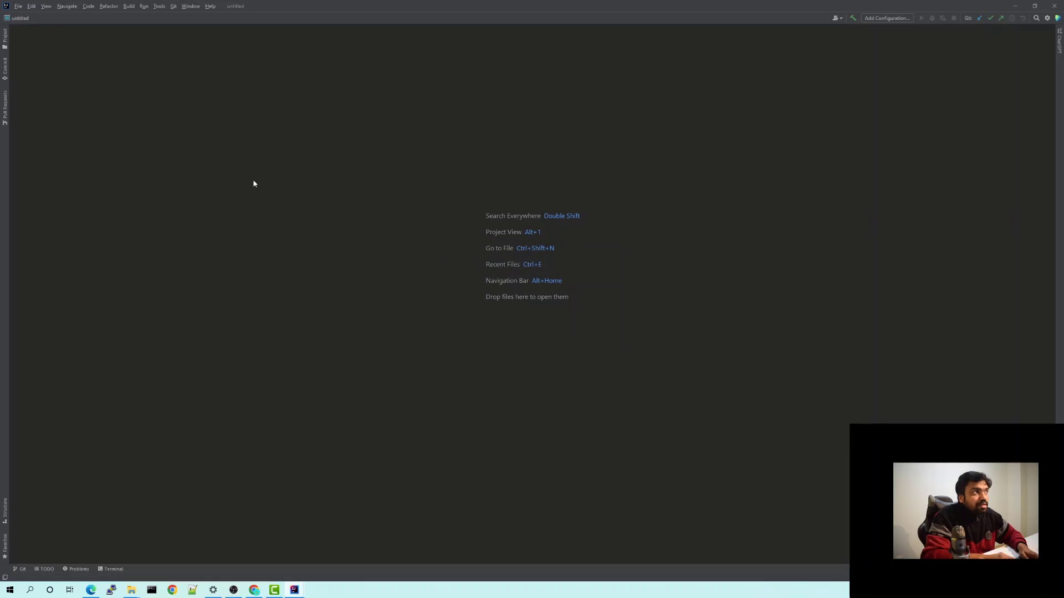
mouse_move(179, 122)
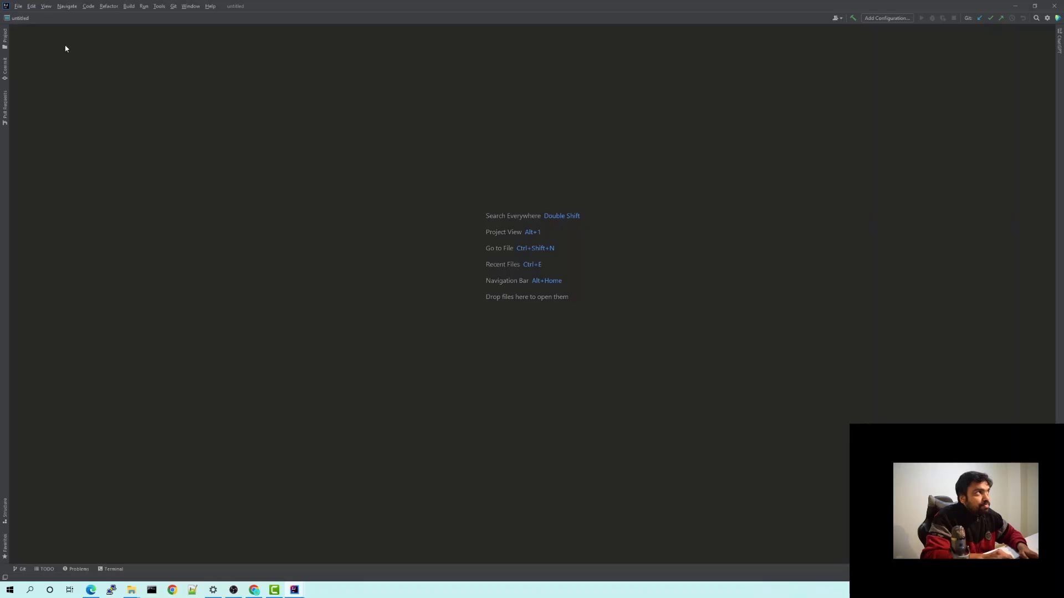
Search the plugin marketplace for 'chatgpt' and show the ChatGPT - EasyCode plugin details.
left_click(15, 6)
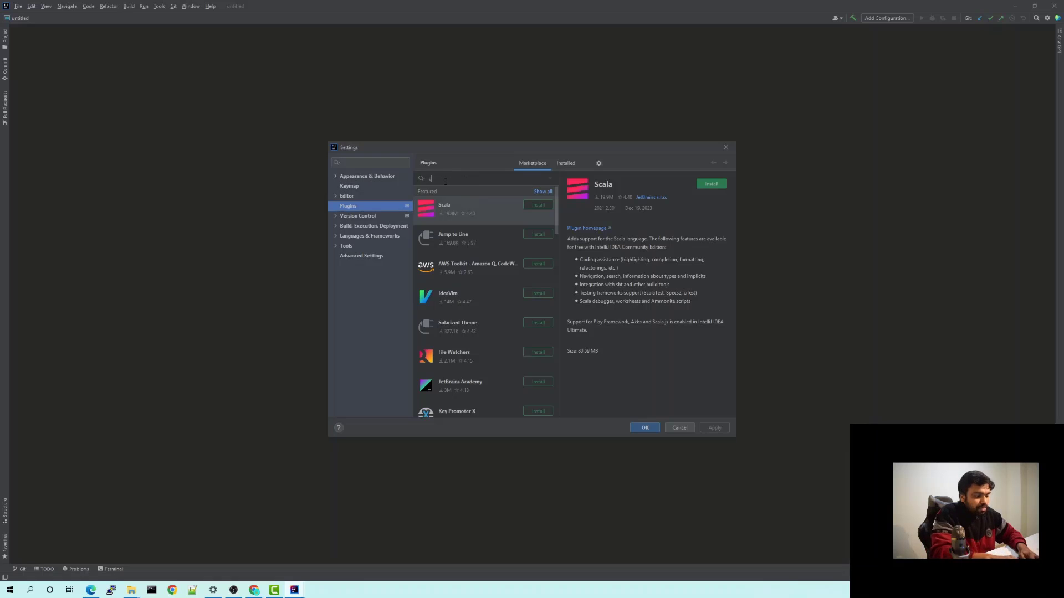
type("chatgpt")
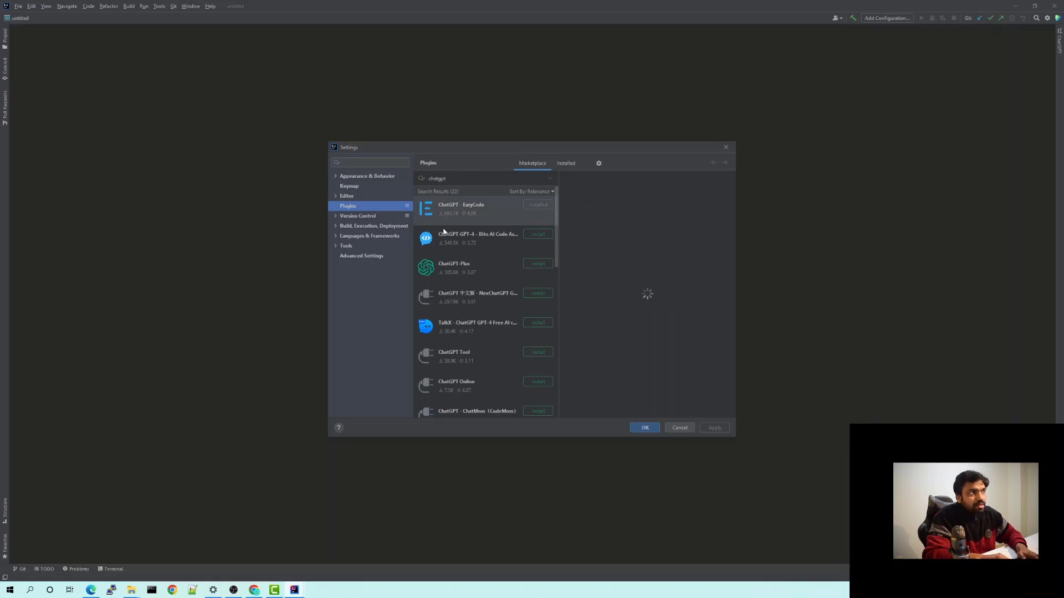
left_click(461, 208)
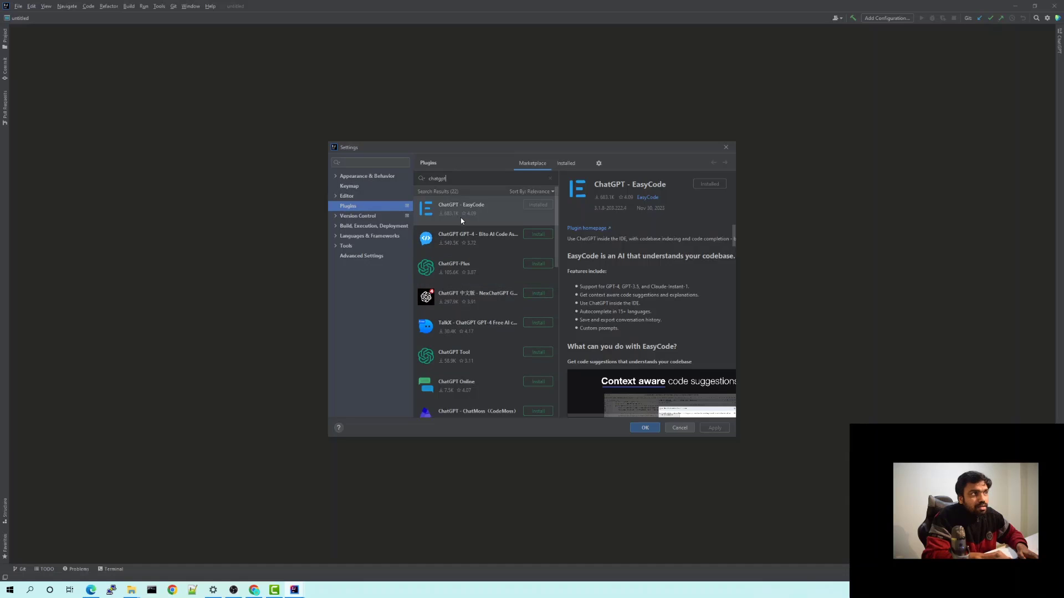
mouse_move(451, 211)
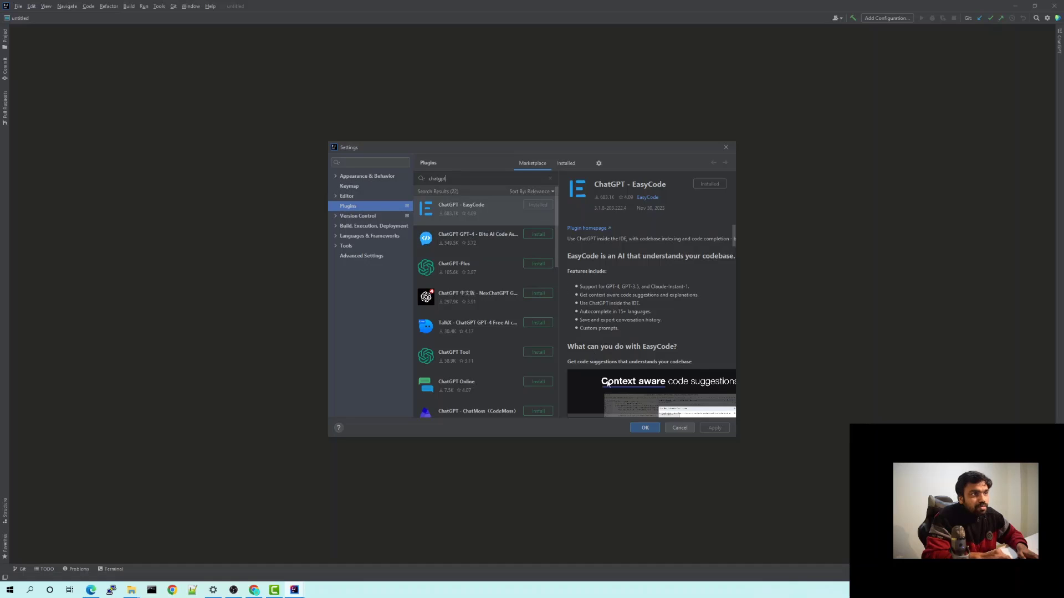
mouse_move(726, 147)
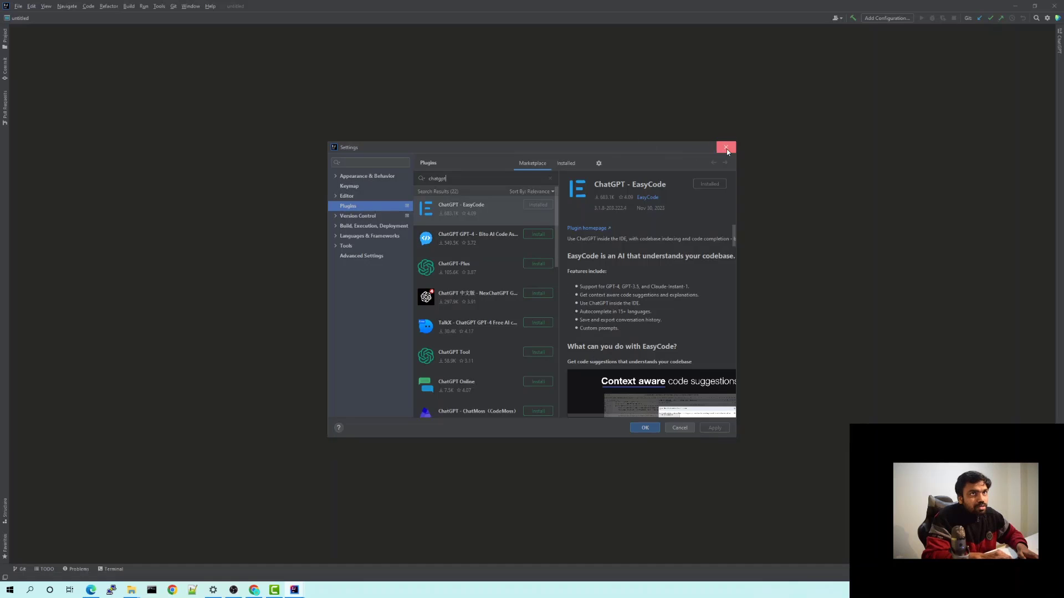
Close Settings and bring up the ChatGPT tool window on the right.
left_click(726, 147)
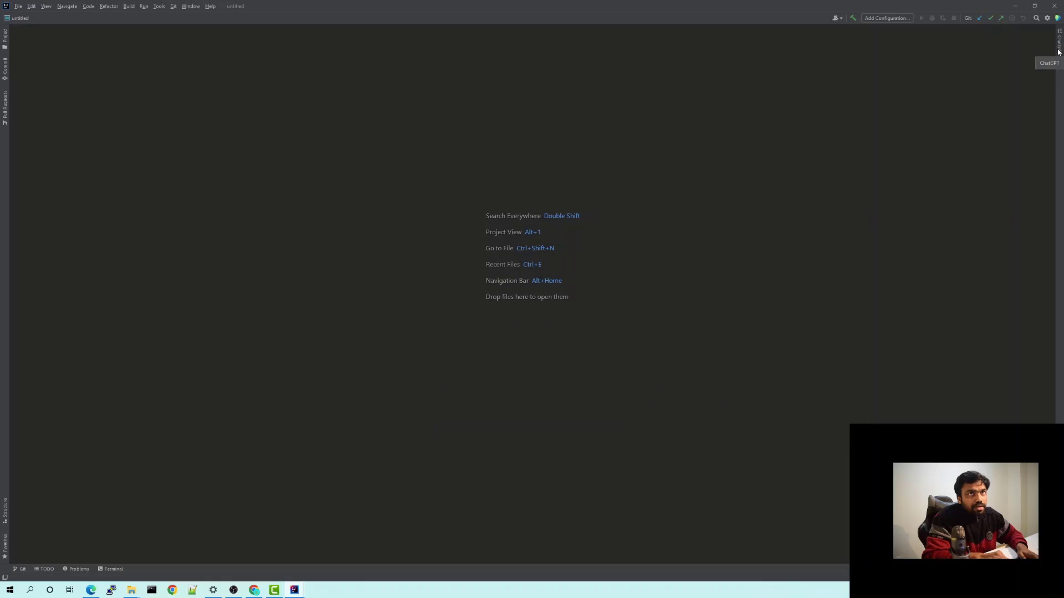
left_click(1060, 34)
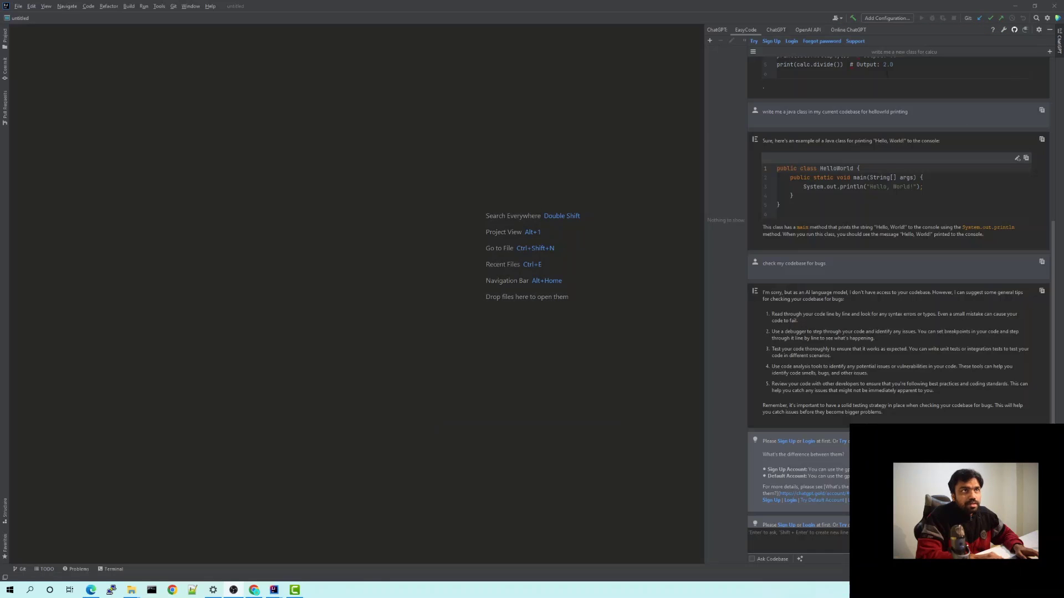
mouse_move(811, 96)
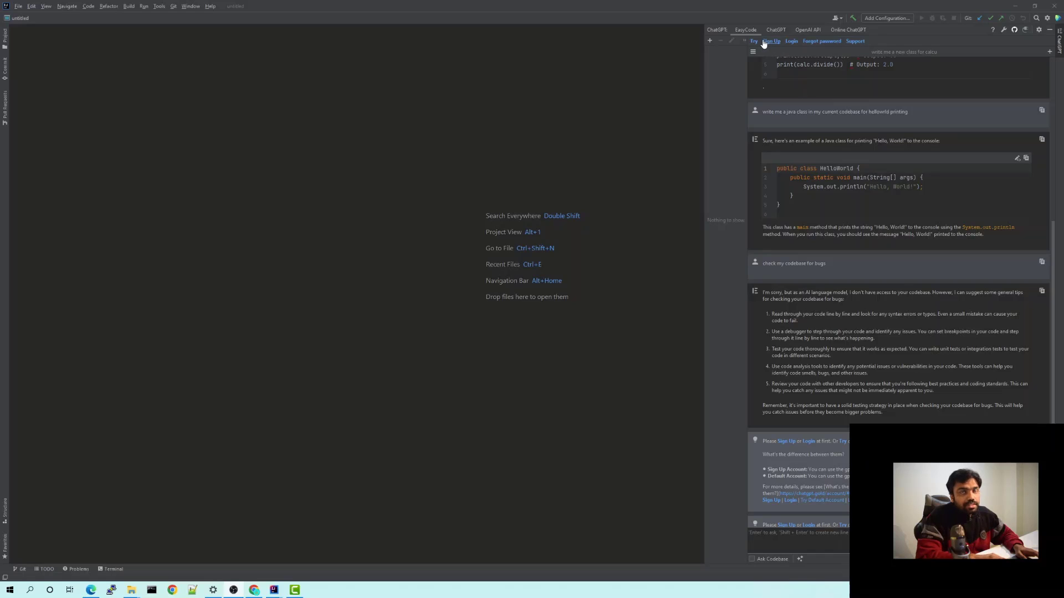
mouse_move(801, 47)
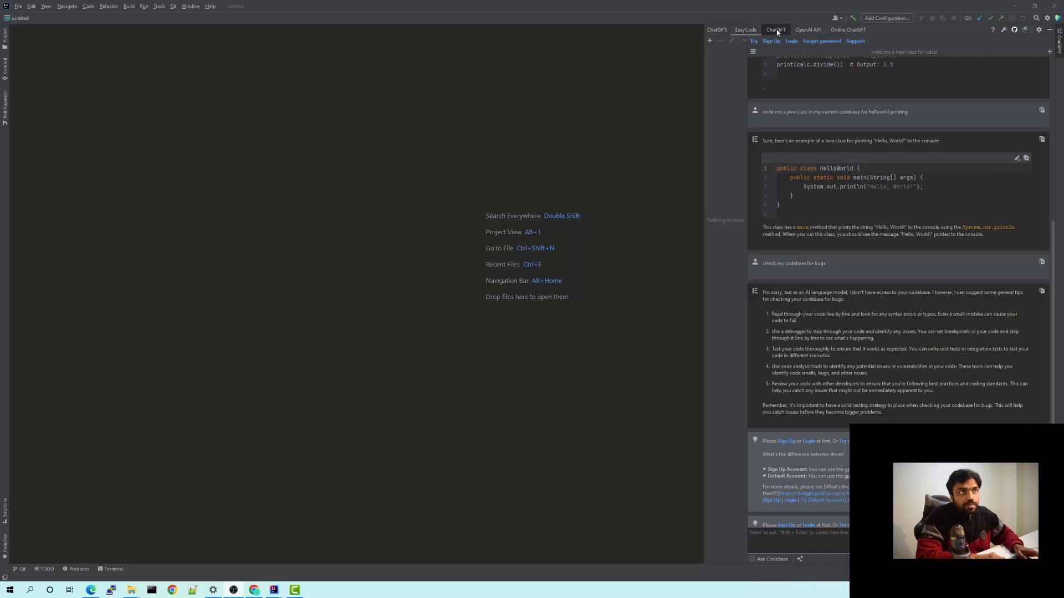
Browse the ChatGPT, OpenAI API and Online ChatGPT sections, then return to the EasyCode chat.
left_click(776, 29)
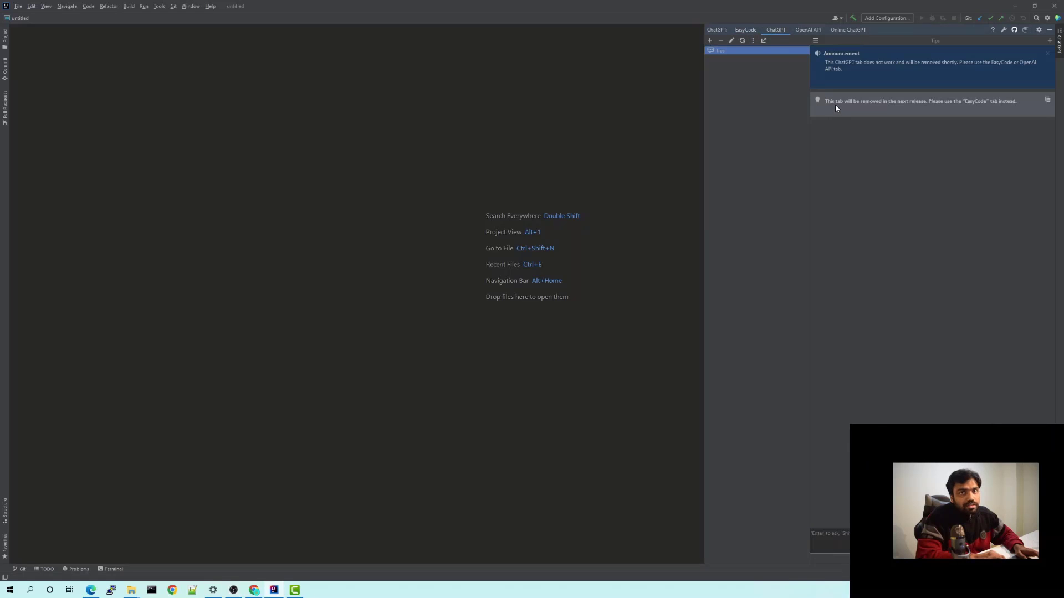
mouse_move(791, 42)
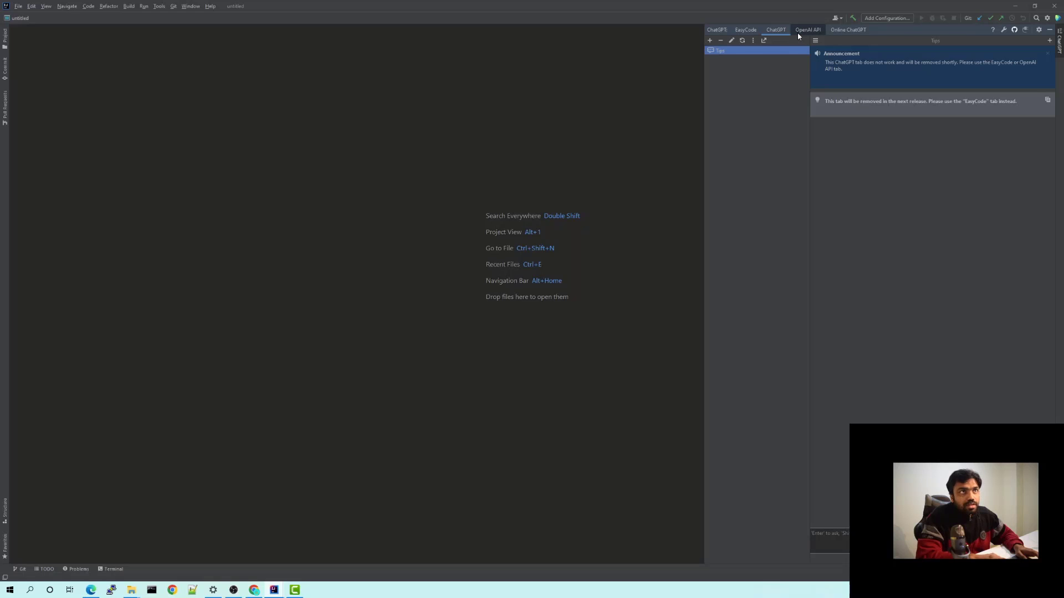
left_click(807, 29)
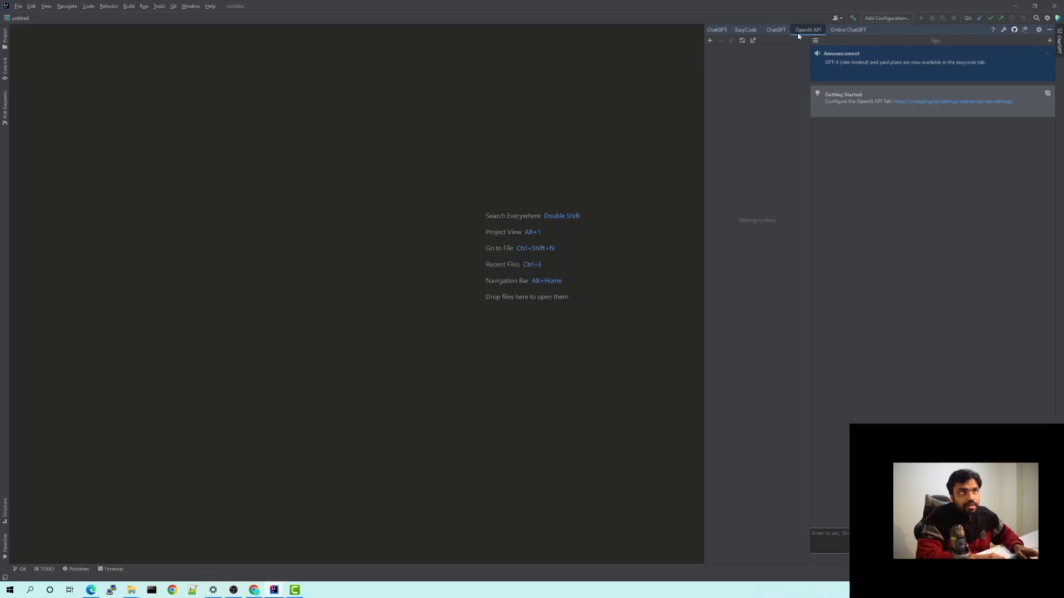
mouse_move(845, 134)
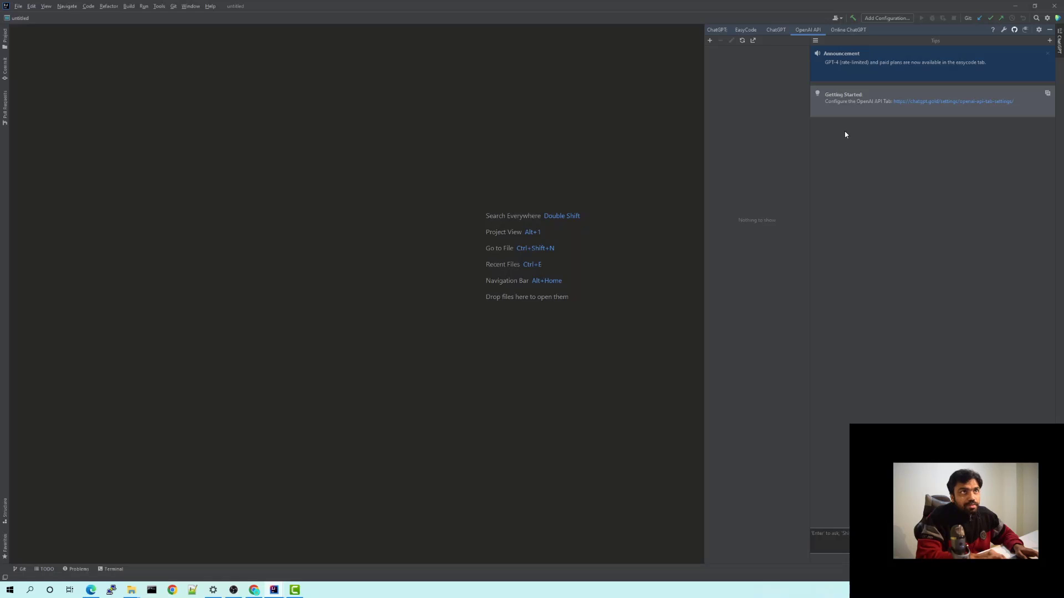
left_click(847, 29)
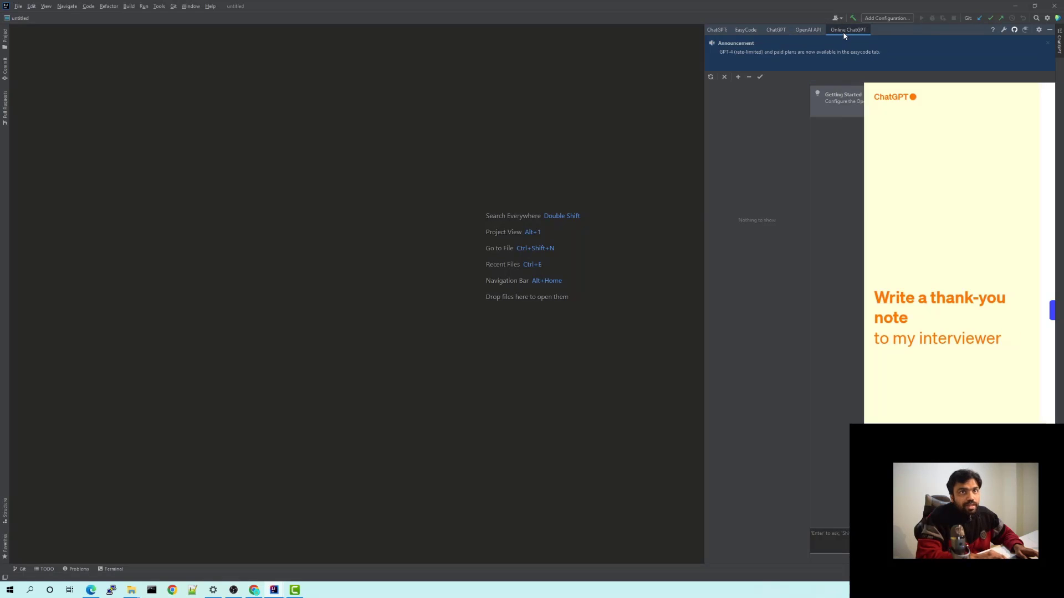
left_click(744, 28)
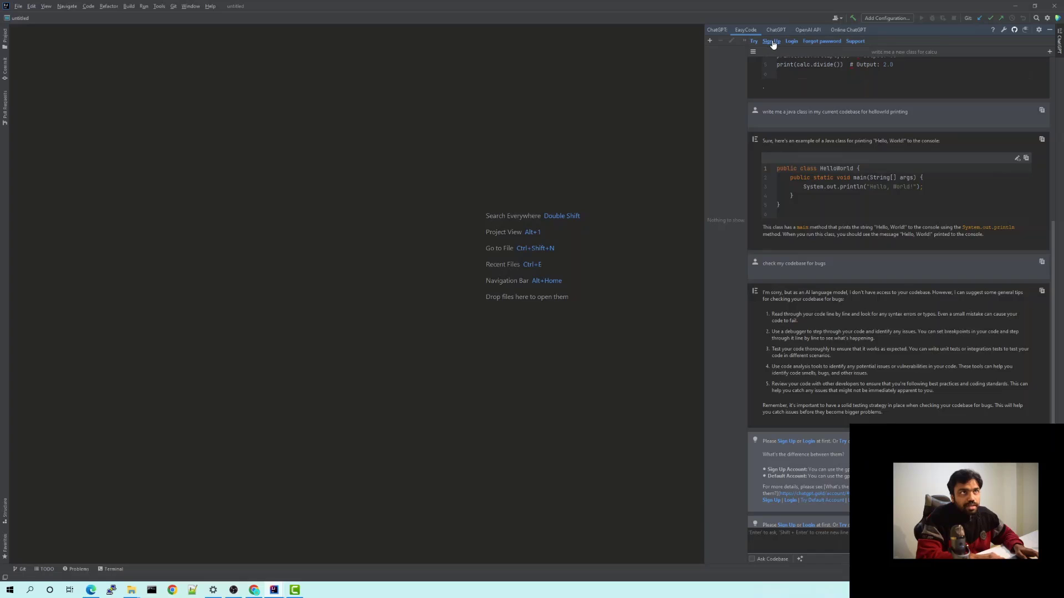
Fill the EasyCode sign-up form with email, password and a chosen role to create the account.
left_click(771, 40)
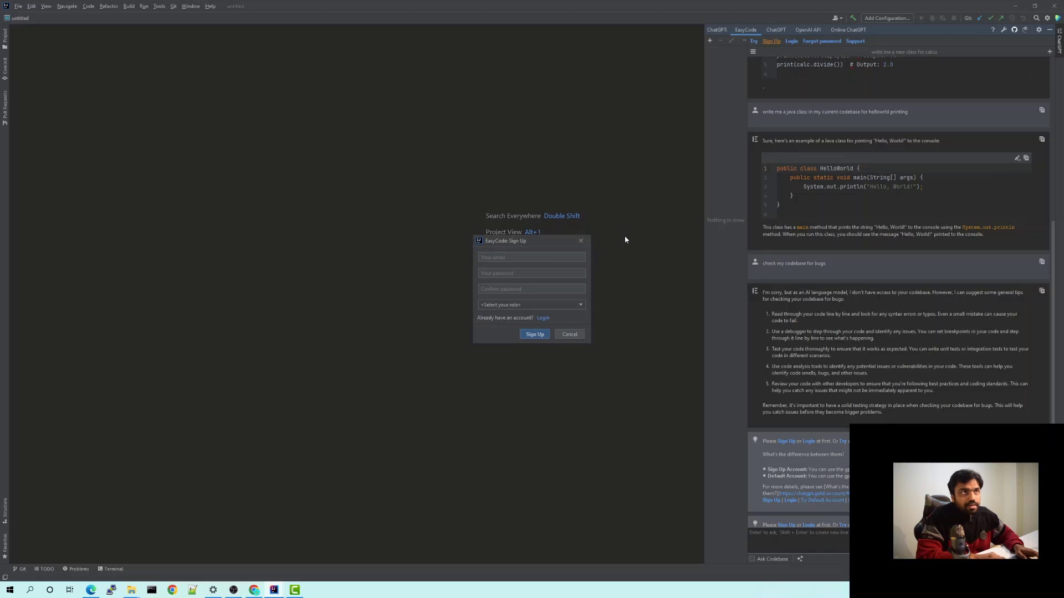
left_click(532, 257)
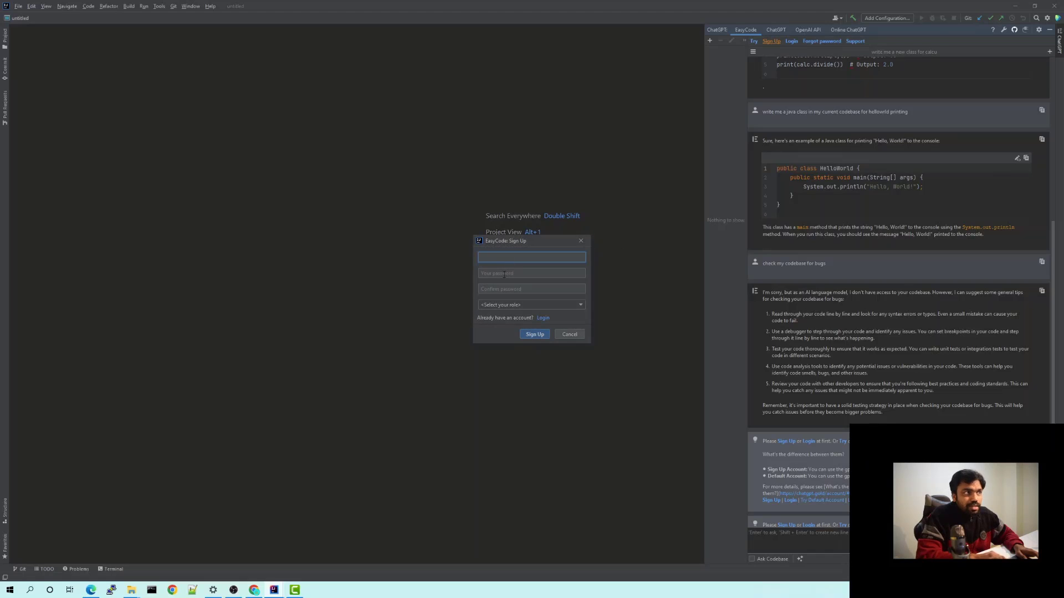
left_click(531, 305)
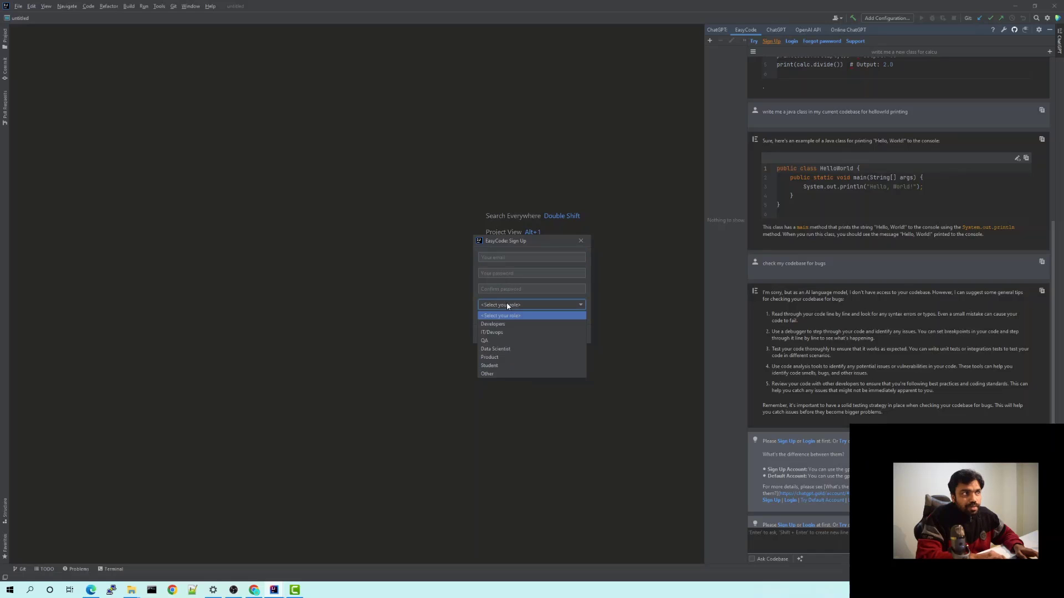
left_click(492, 324)
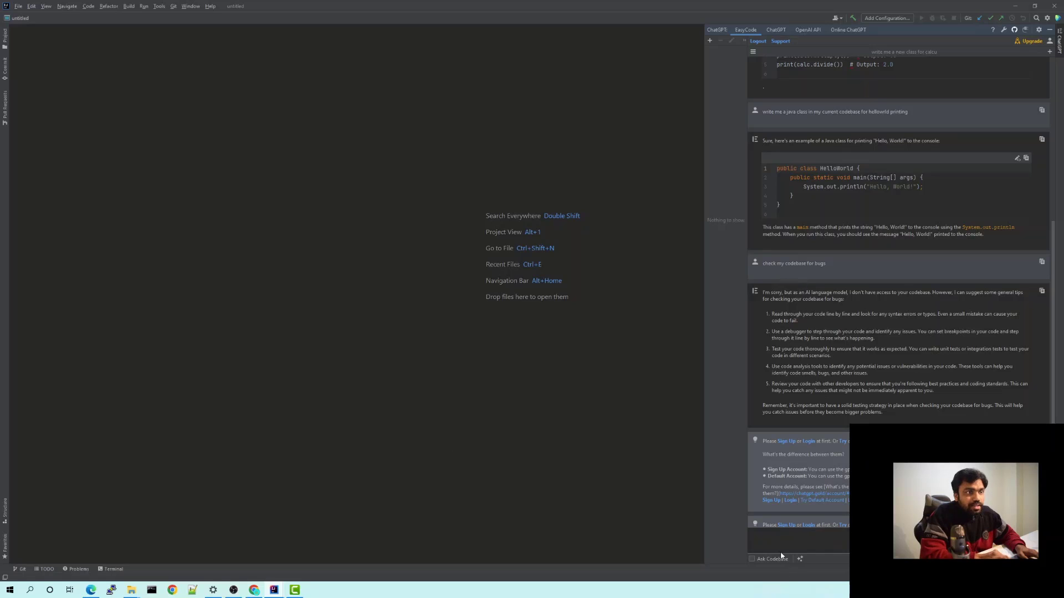
mouse_move(486, 446)
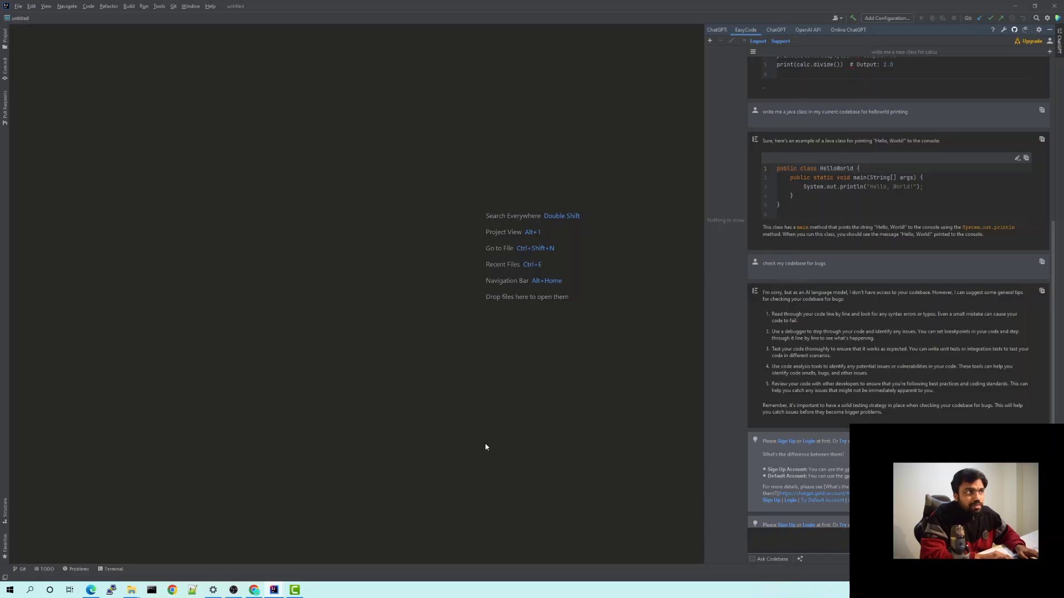
mouse_move(421, 371)
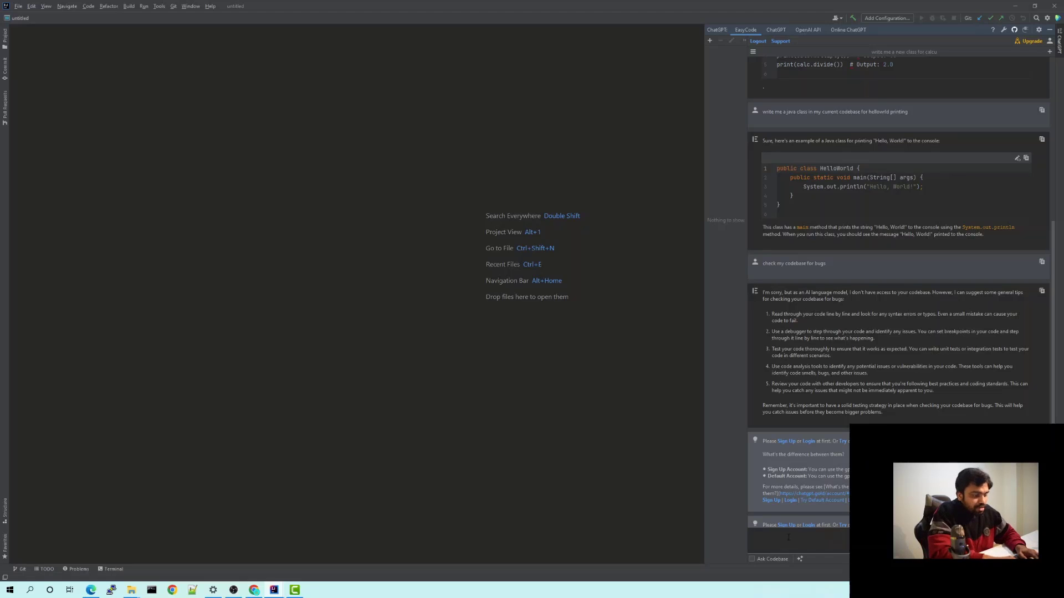
Ask the EasyCode chat to write a Java program printing hello world and view the HelloWorld answer.
type("write a program in")
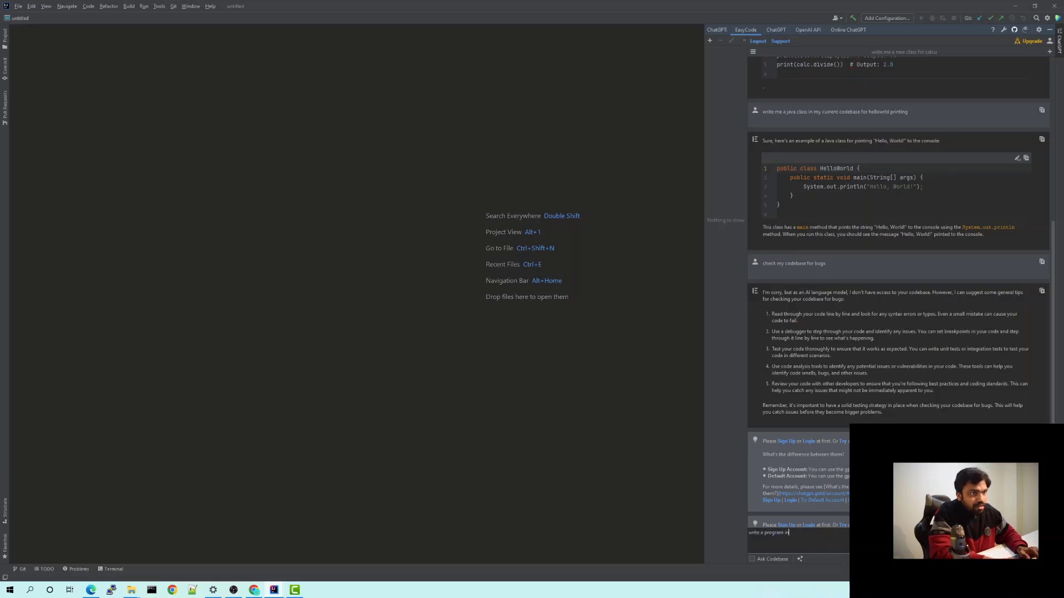
type("java to pr")
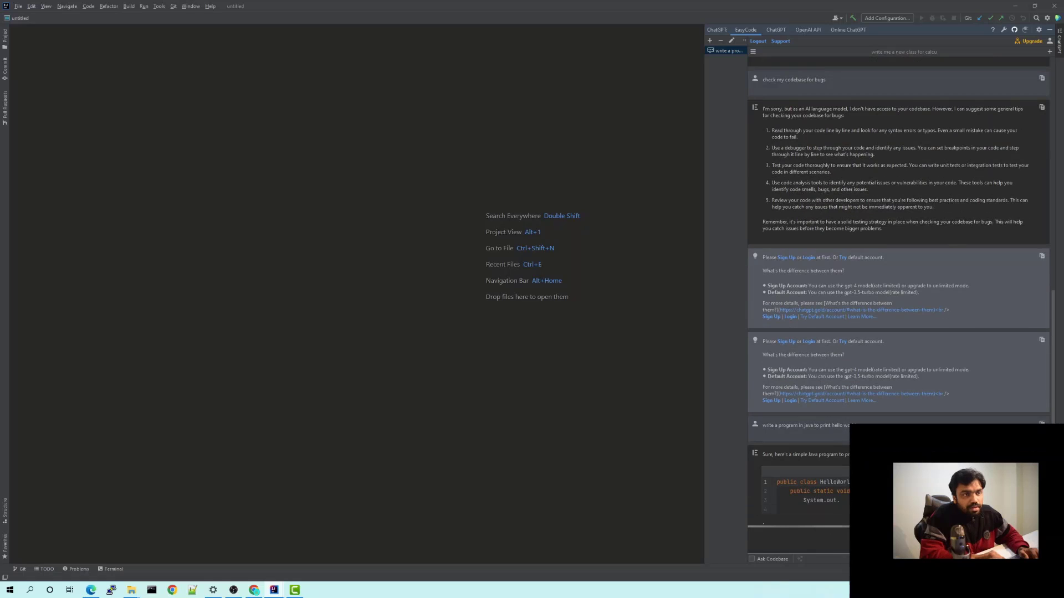
scroll("down", 3)
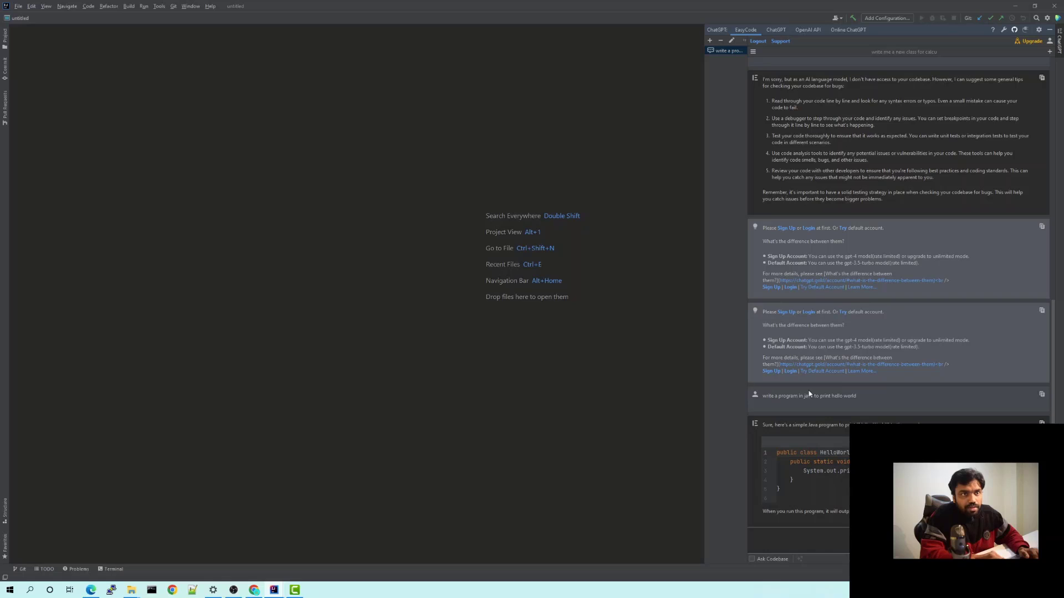
mouse_move(883, 263)
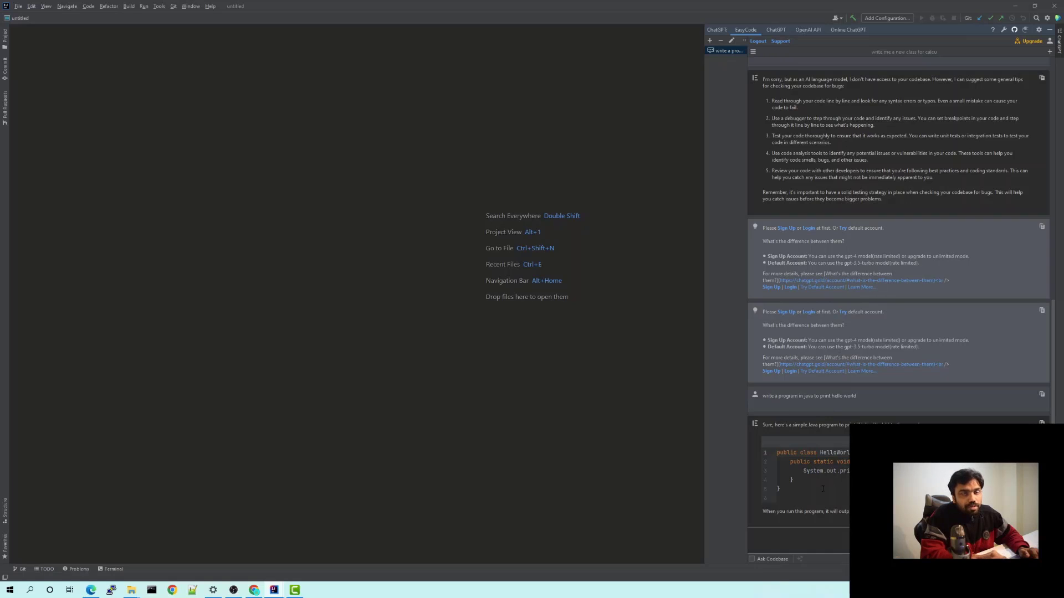
mouse_move(701, 90)
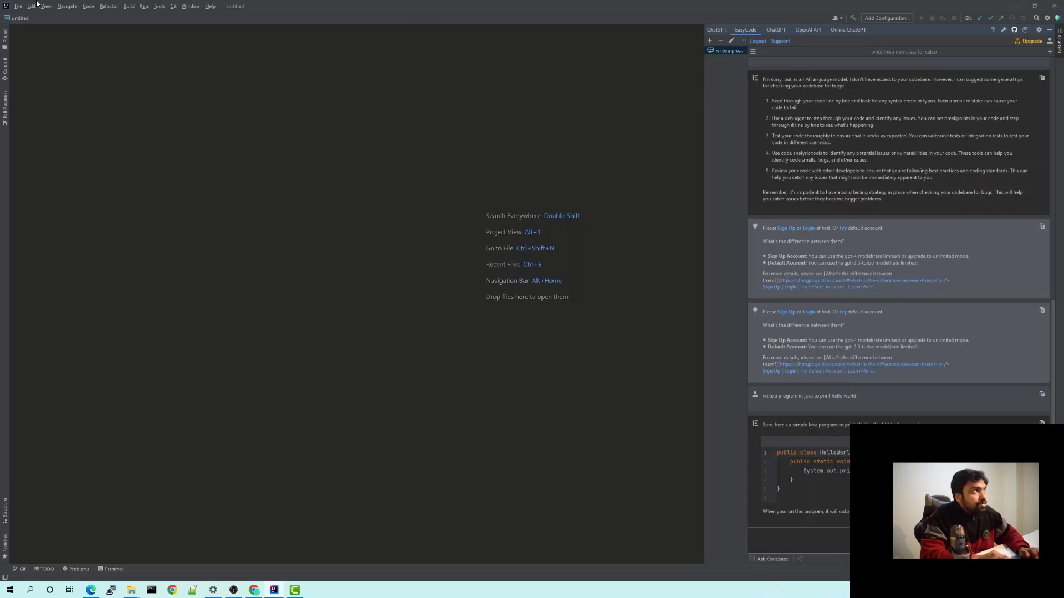
Bring up IDE Settings from the File menu filtered by 'chat' to list the ChatGPT entries.
left_click(9, 5)
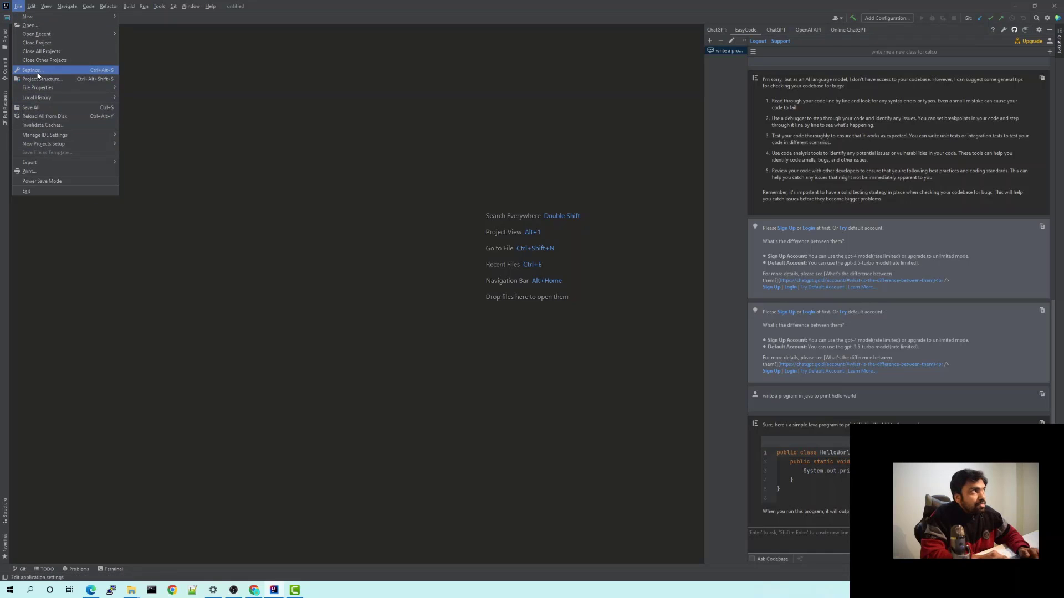
left_click(31, 69)
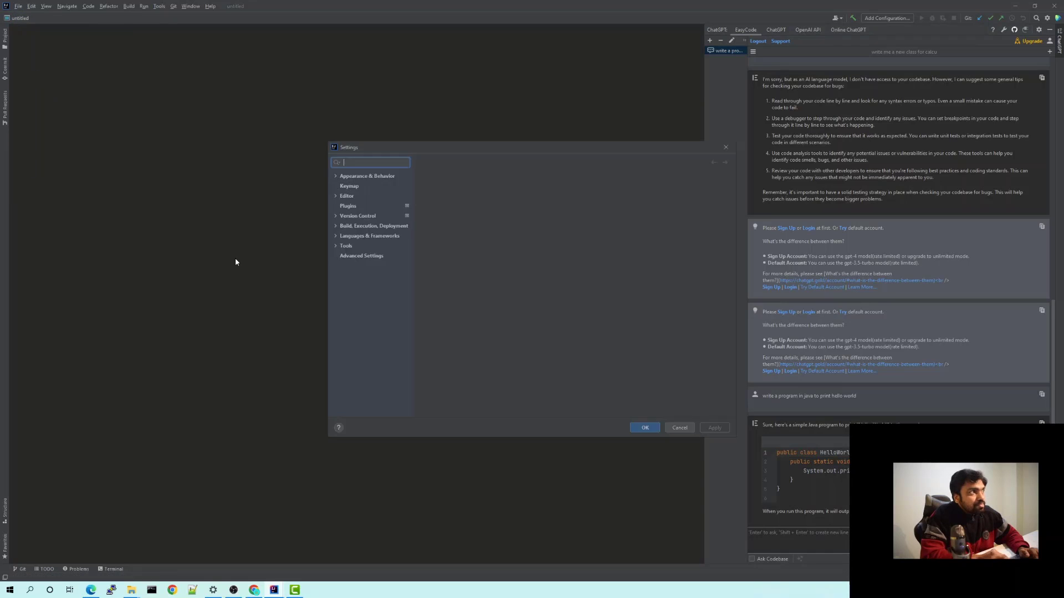
type("chatgpt")
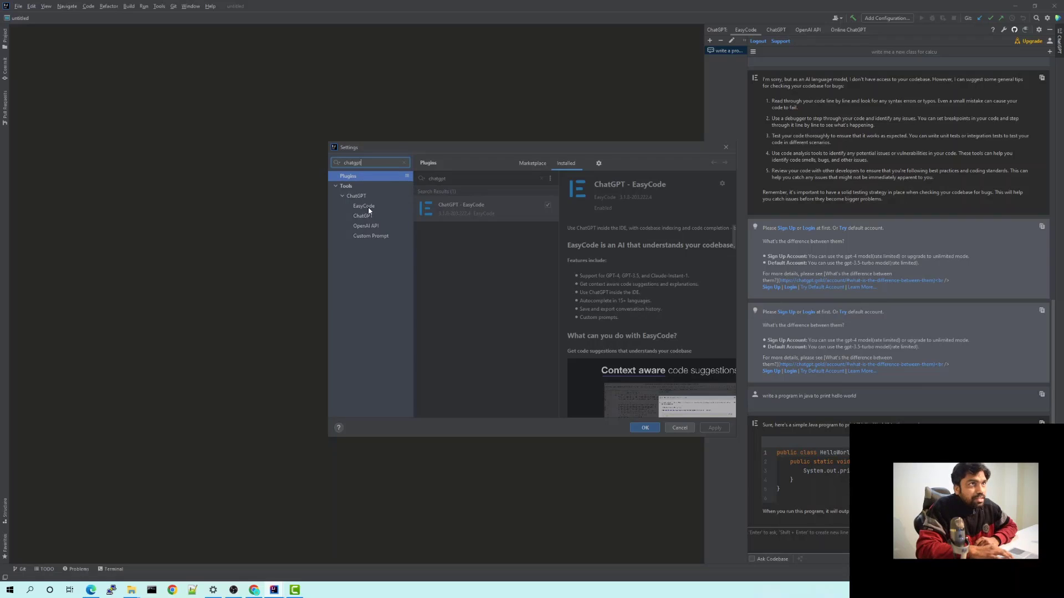
Show the EasyCode settings page with gpt-3.5-turbo model, export and system role options.
left_click(364, 206)
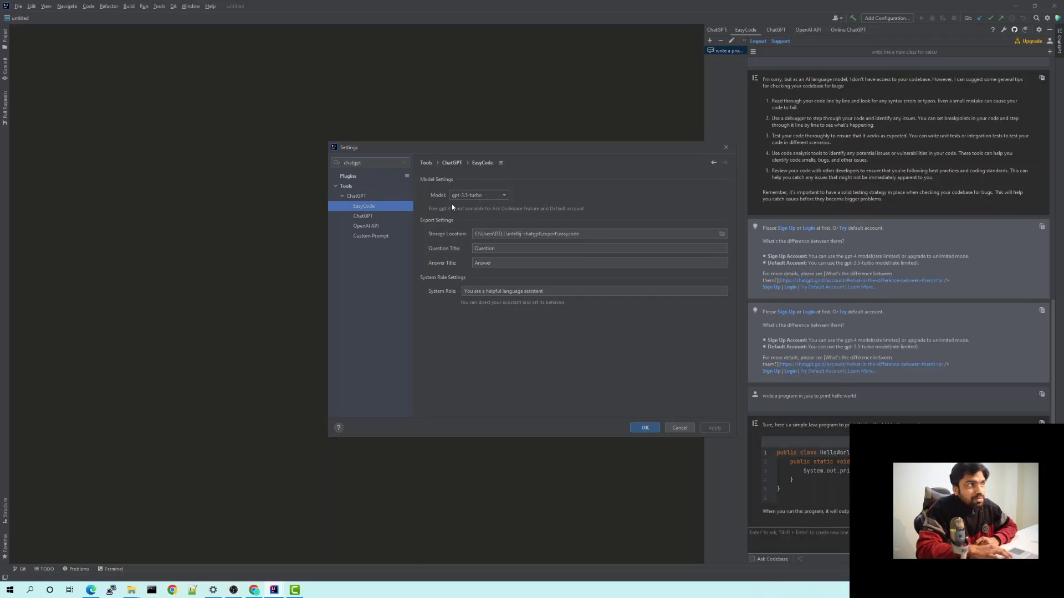
mouse_move(467, 203)
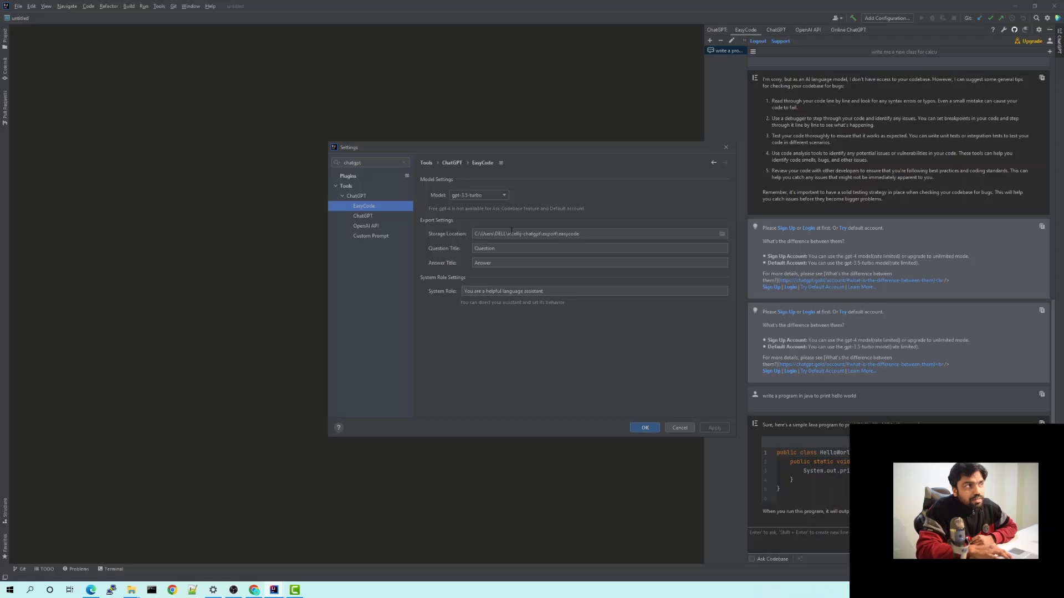
mouse_move(596, 244)
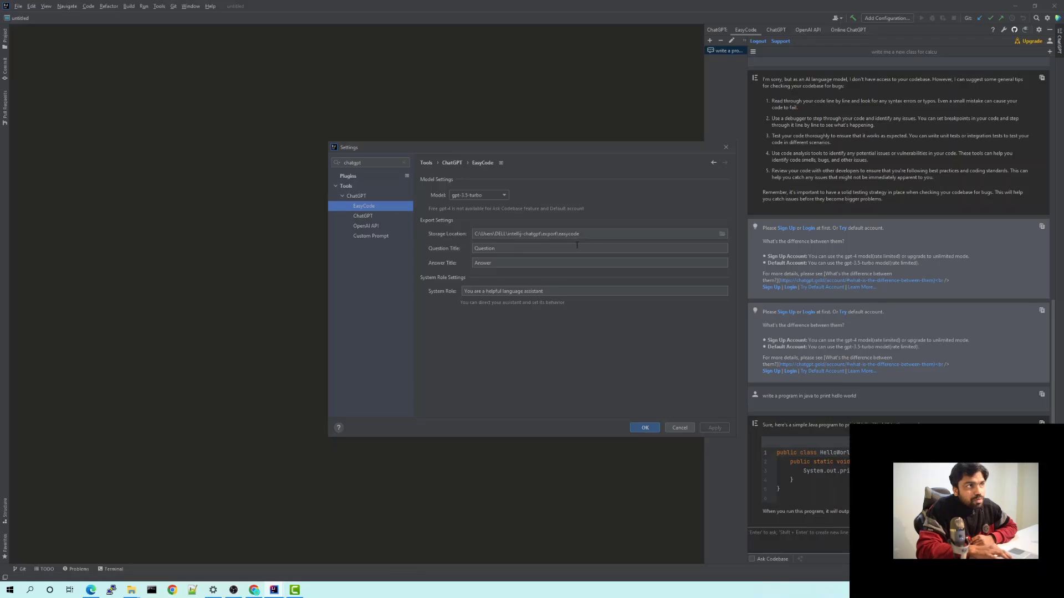
mouse_move(457, 257)
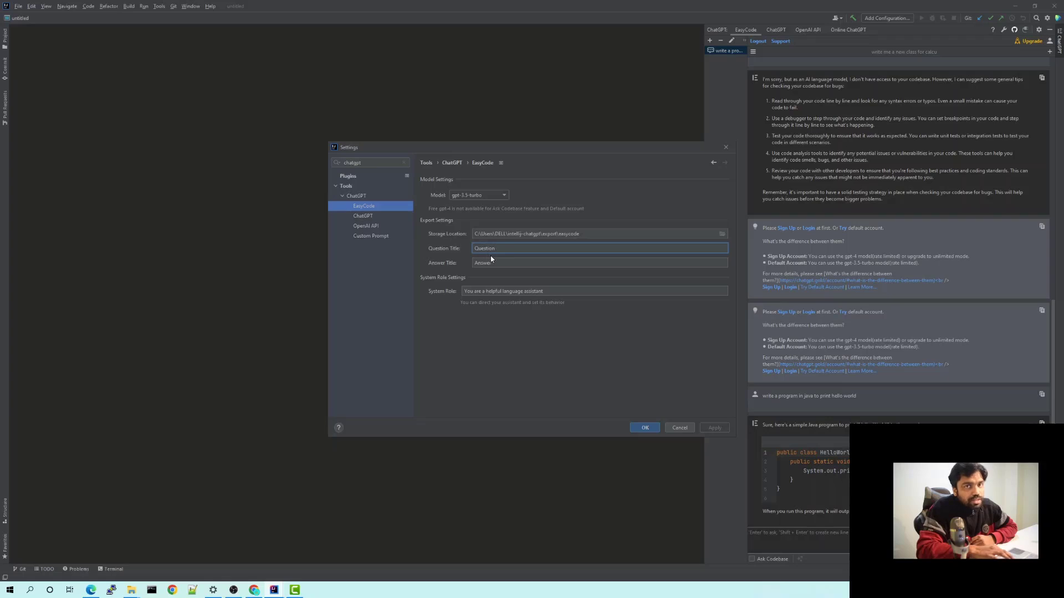
mouse_move(499, 279)
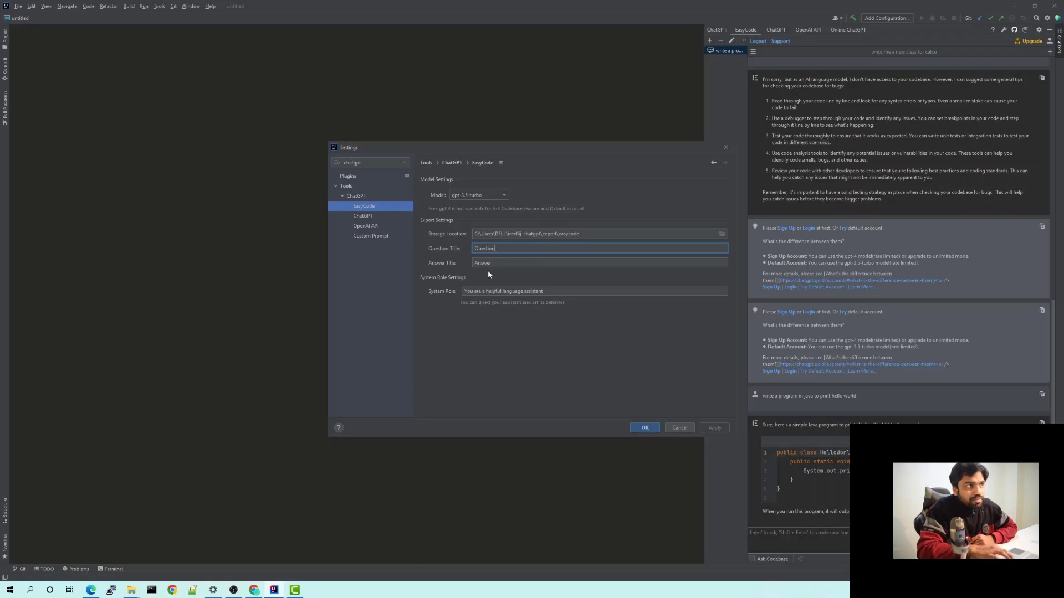
mouse_move(587, 231)
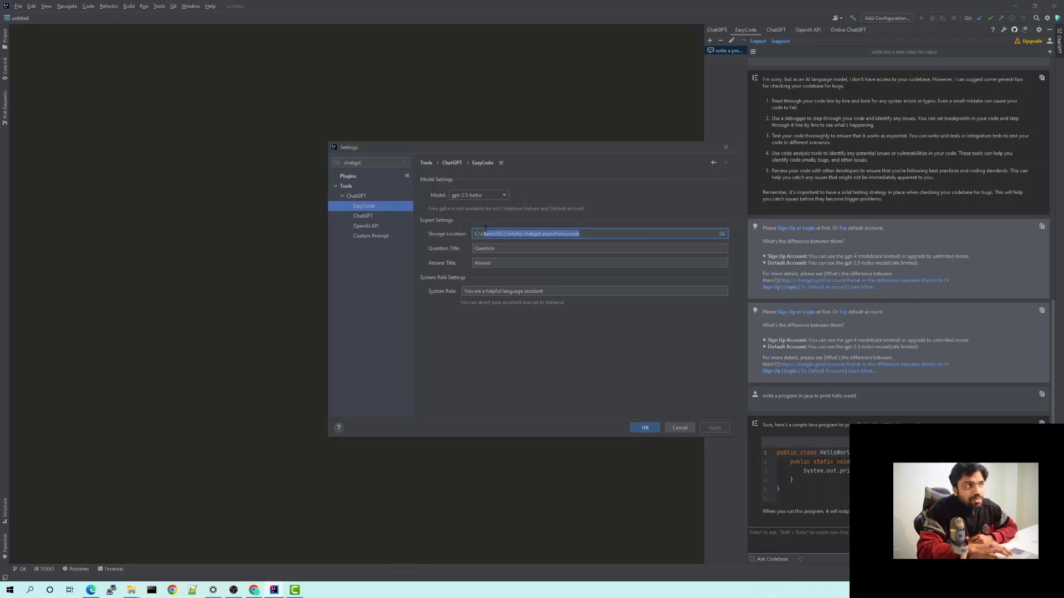
mouse_move(513, 385)
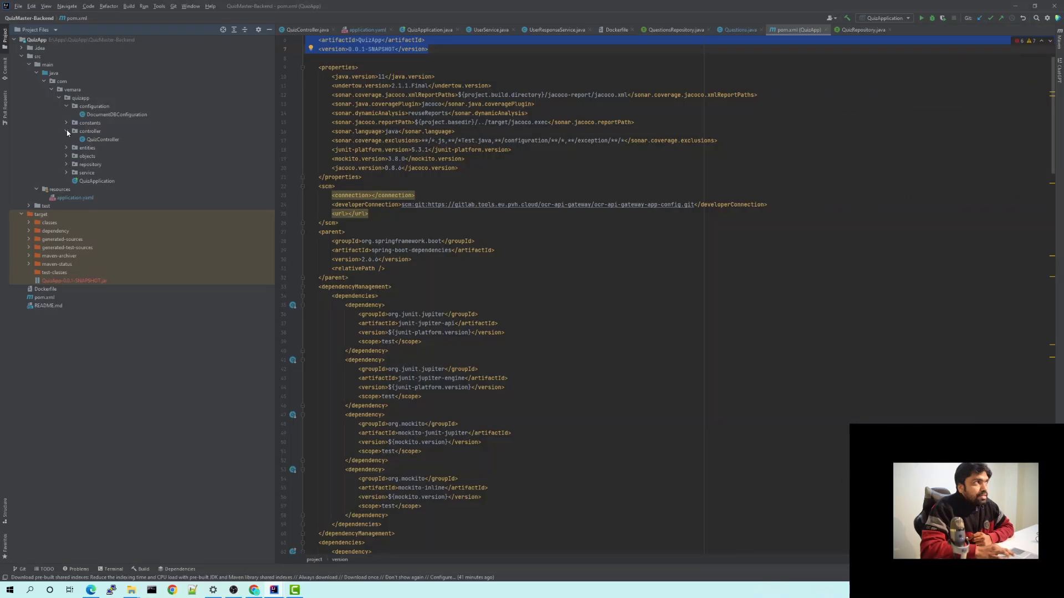
Toggle the controller package in the Project tool window to reveal QuizController.
left_click(67, 131)
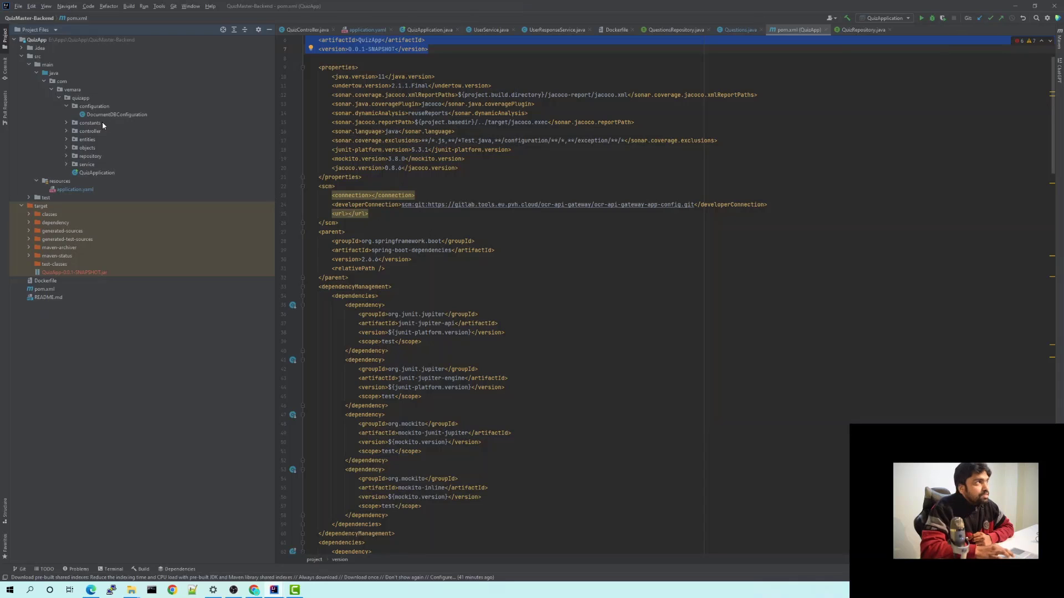
mouse_move(133, 226)
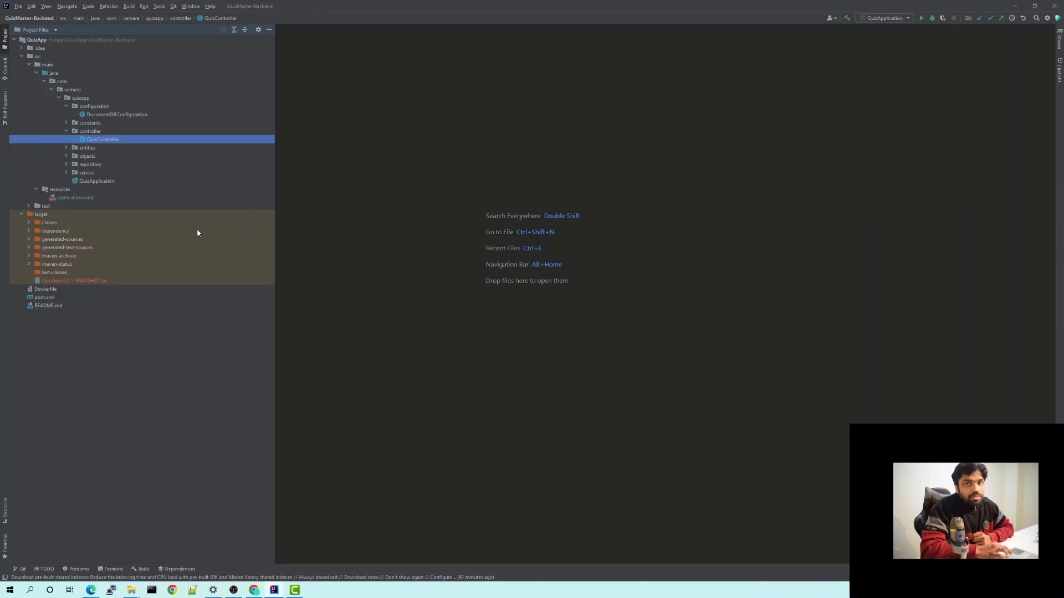
mouse_move(556, 261)
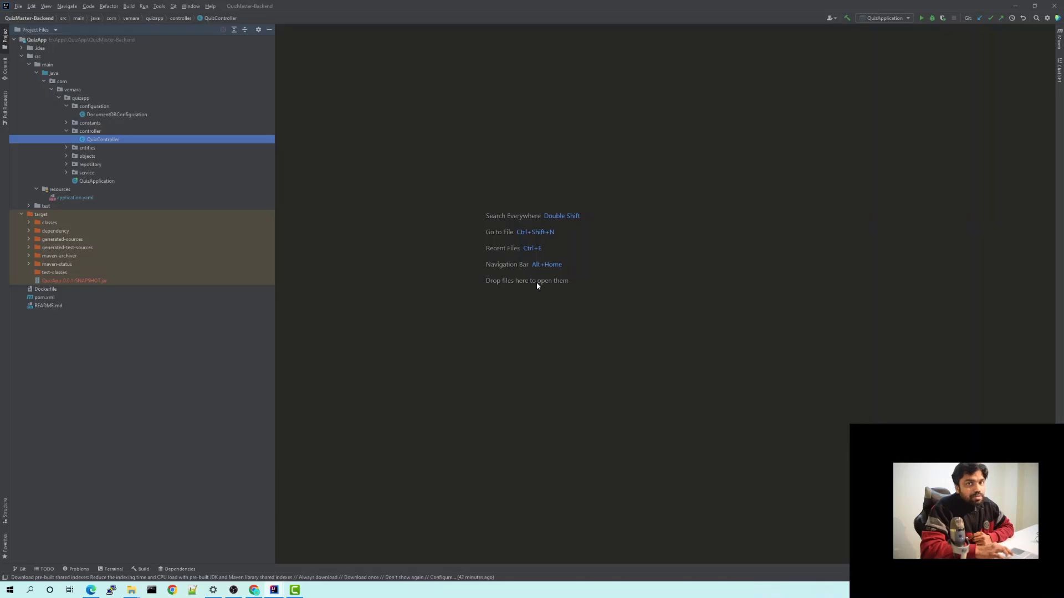
mouse_move(1059, 59)
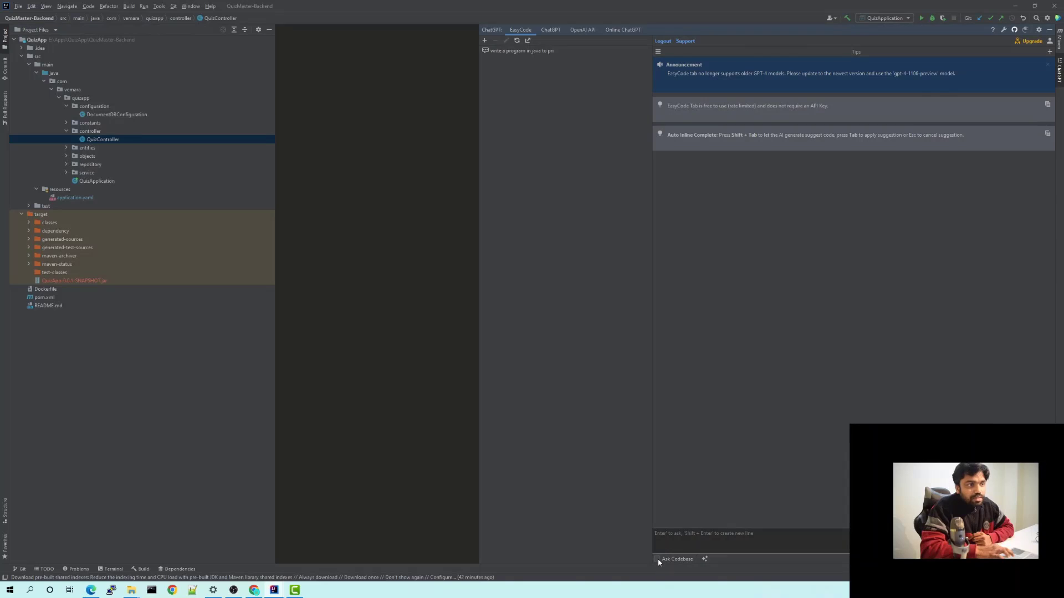
mouse_move(660, 561)
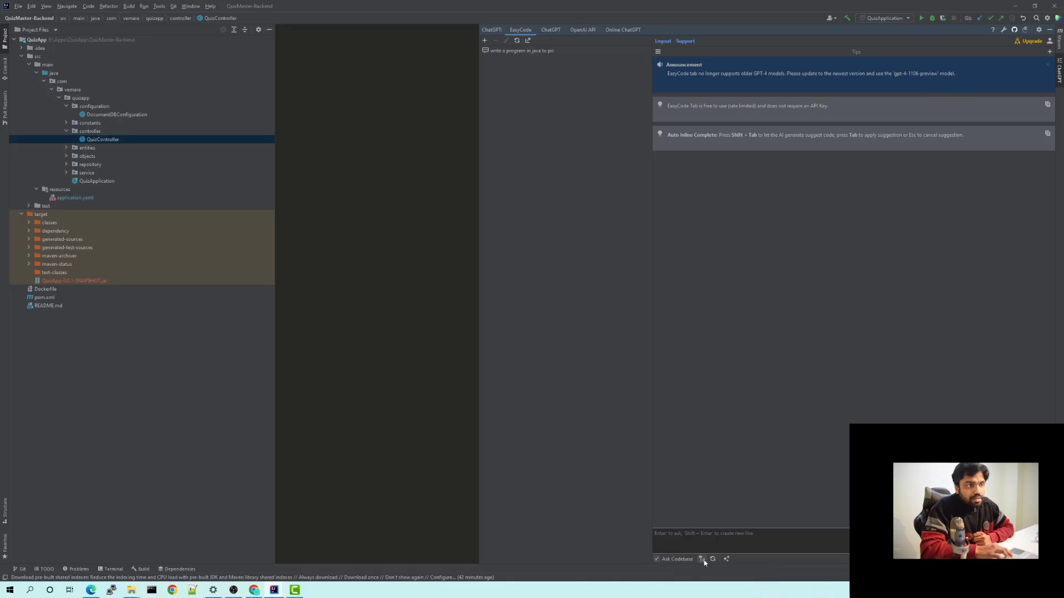
mouse_move(701, 559)
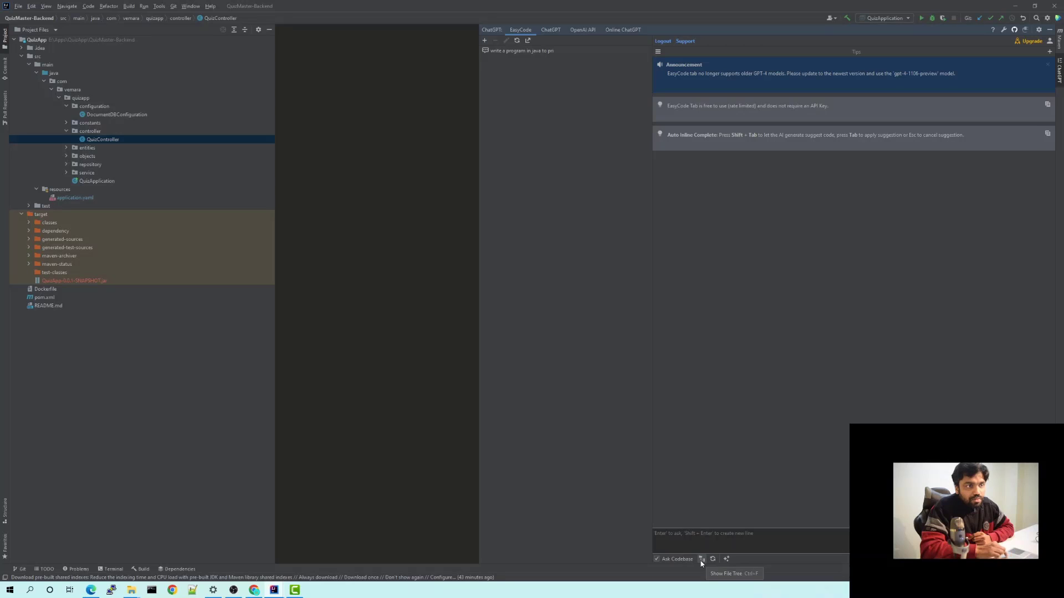
In the codebase file picker, expand src/main/java/com/vemera/quizapp down to the controller package.
left_click(700, 559)
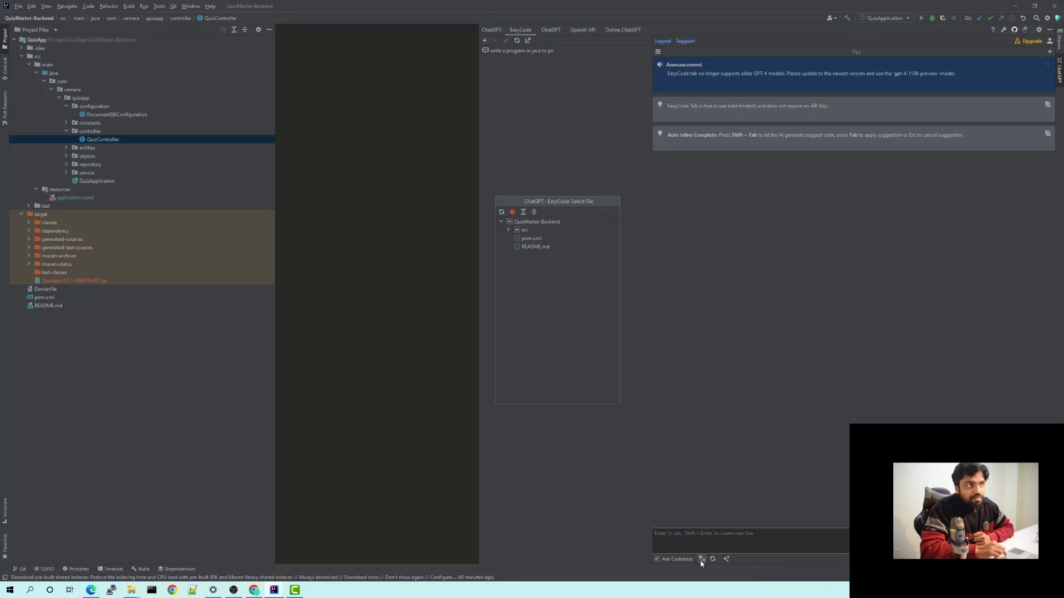
left_click(507, 231)
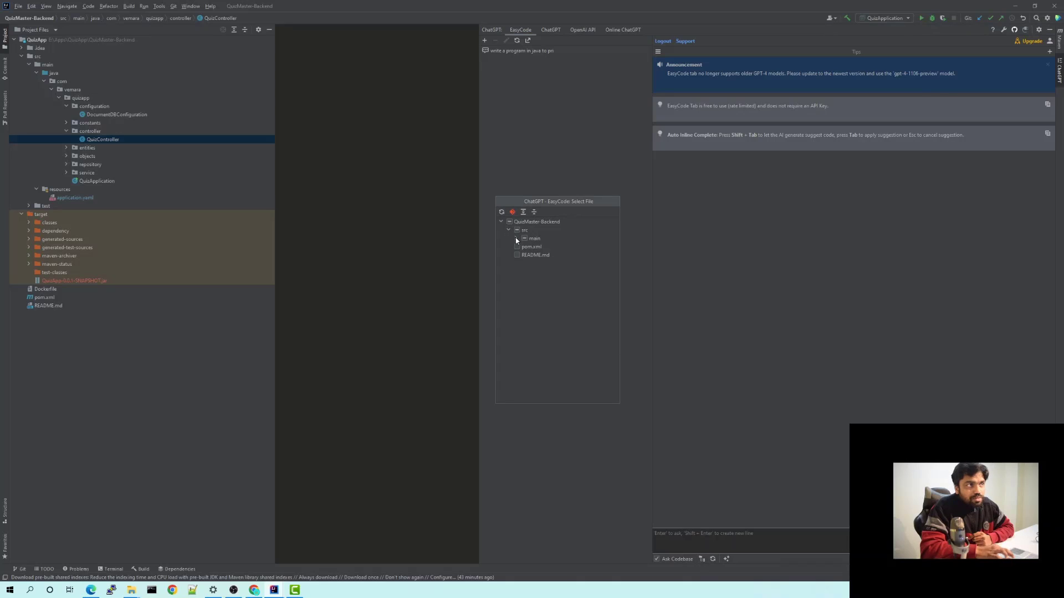
left_click(516, 239)
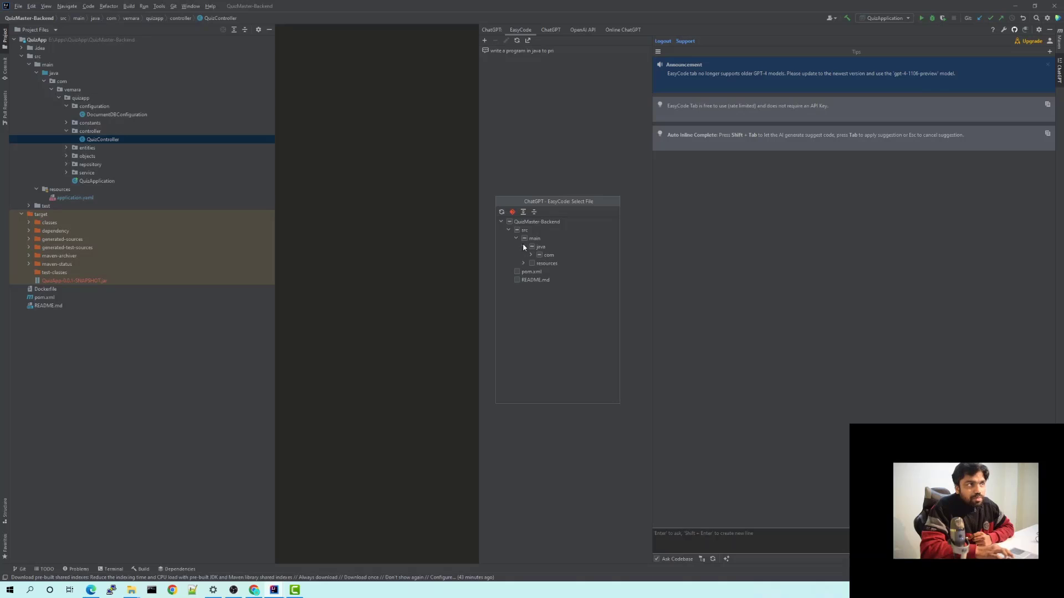
left_click(532, 255)
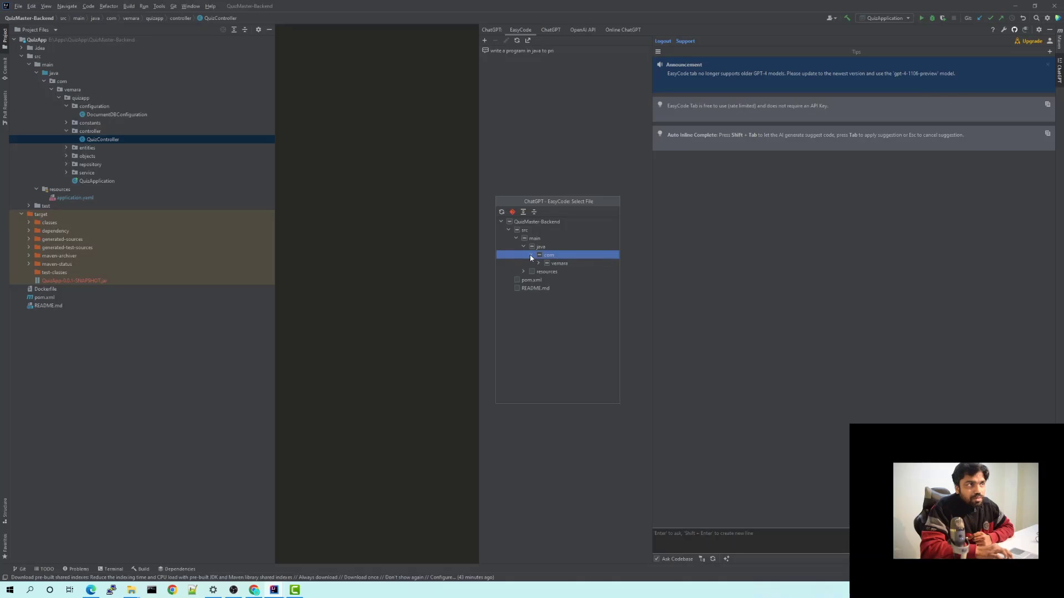
left_click(539, 264)
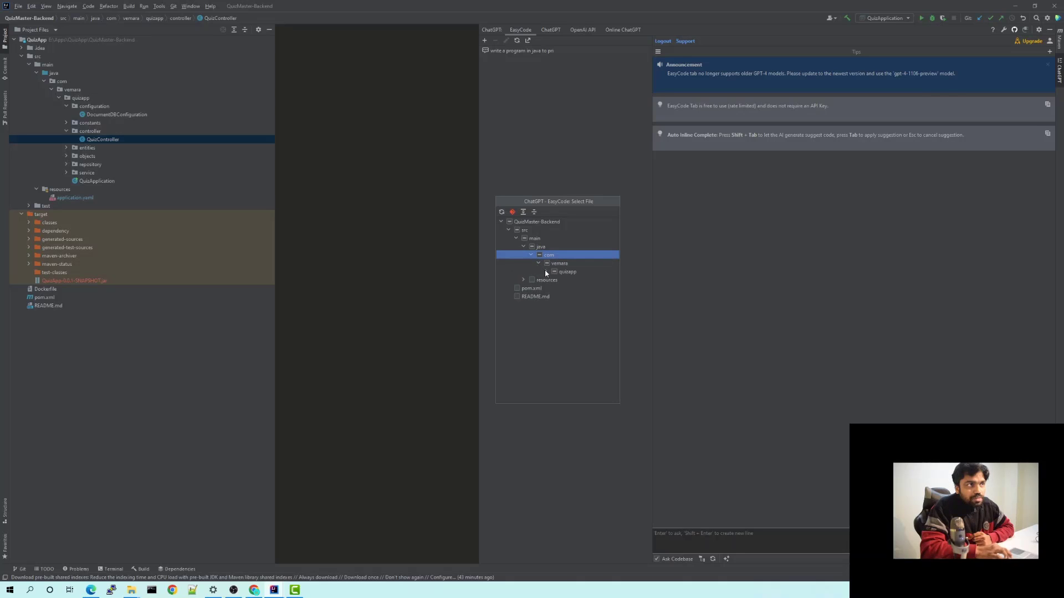
left_click(546, 272)
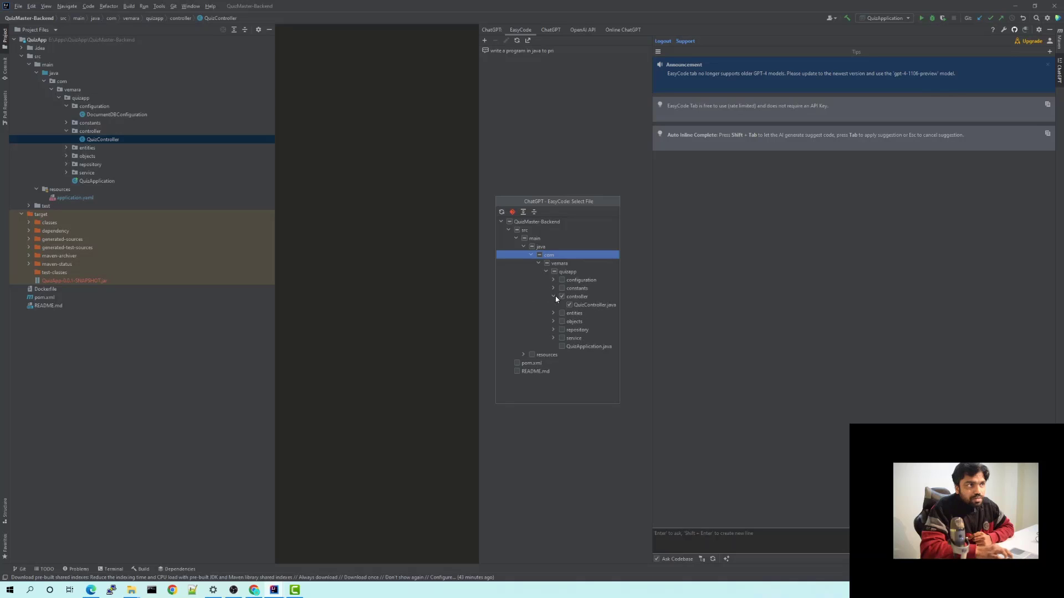
Include the controller package and QuizController.java as EasyCode chat context.
left_click(561, 297)
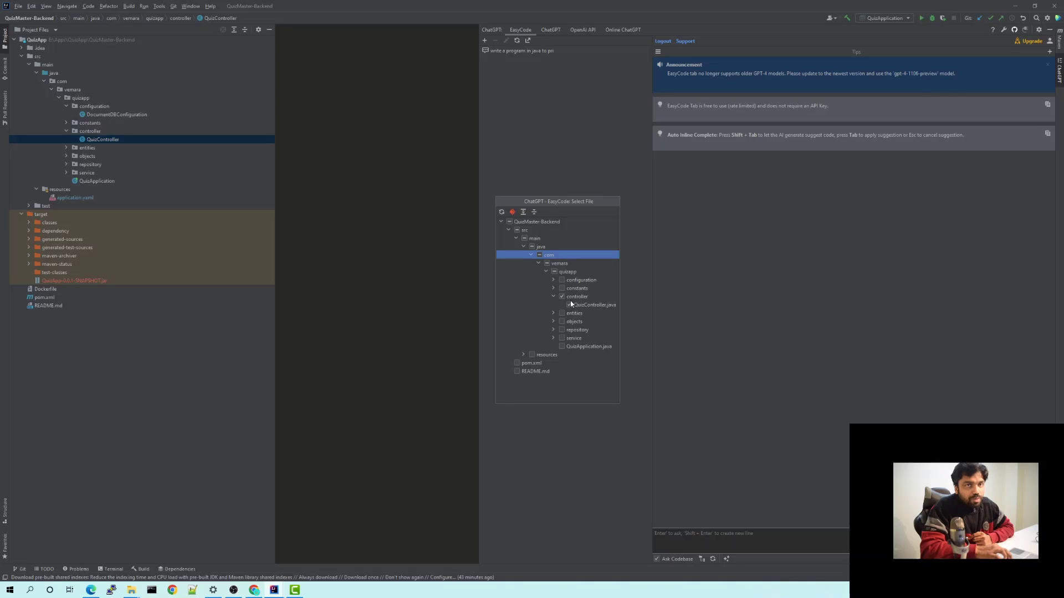
left_click(568, 305)
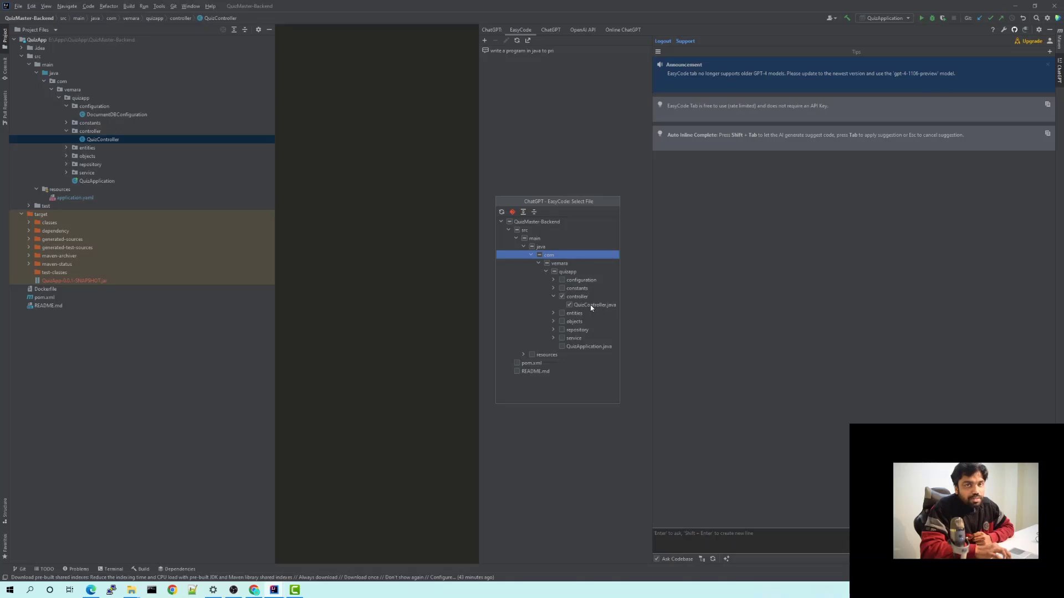
left_click(593, 304)
type("explain the c")
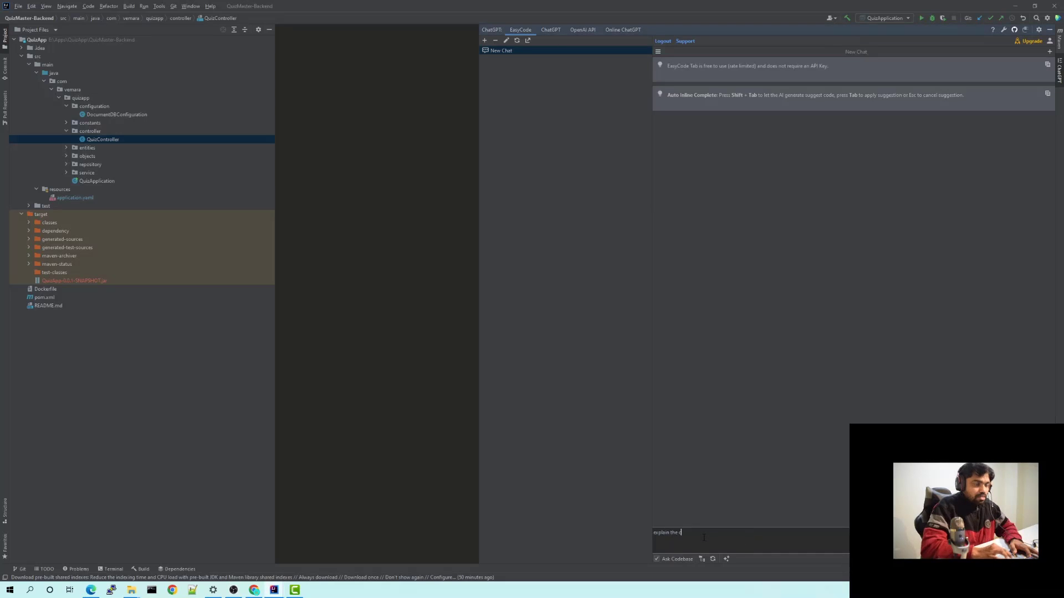
Send 'explain the file selected in codebase' and expand the answer's referenced files.
key("Backspace")
type("file selected in codebase")
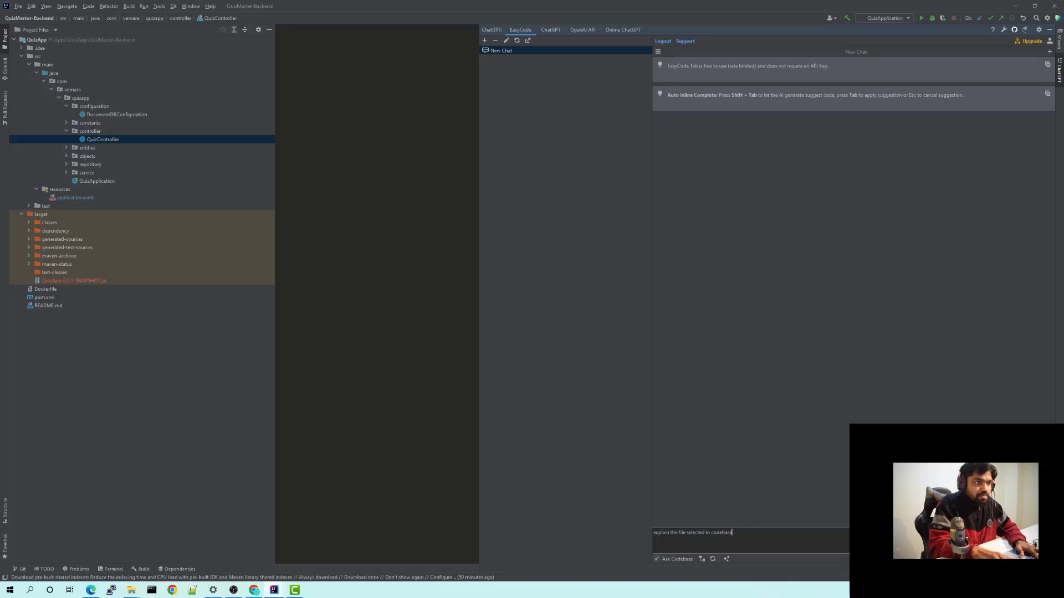
key("Enter")
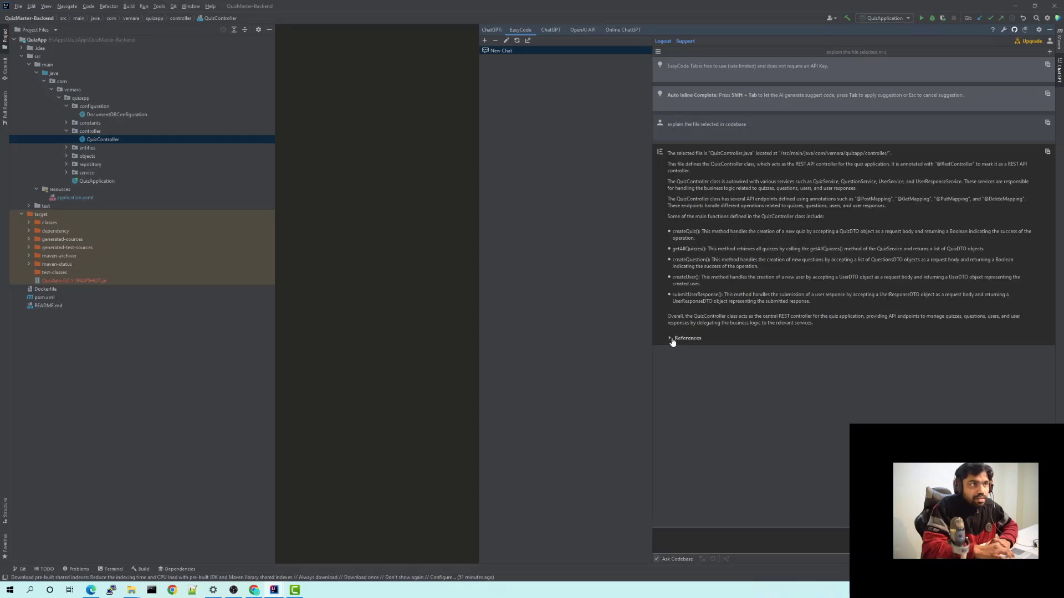
left_click(670, 338)
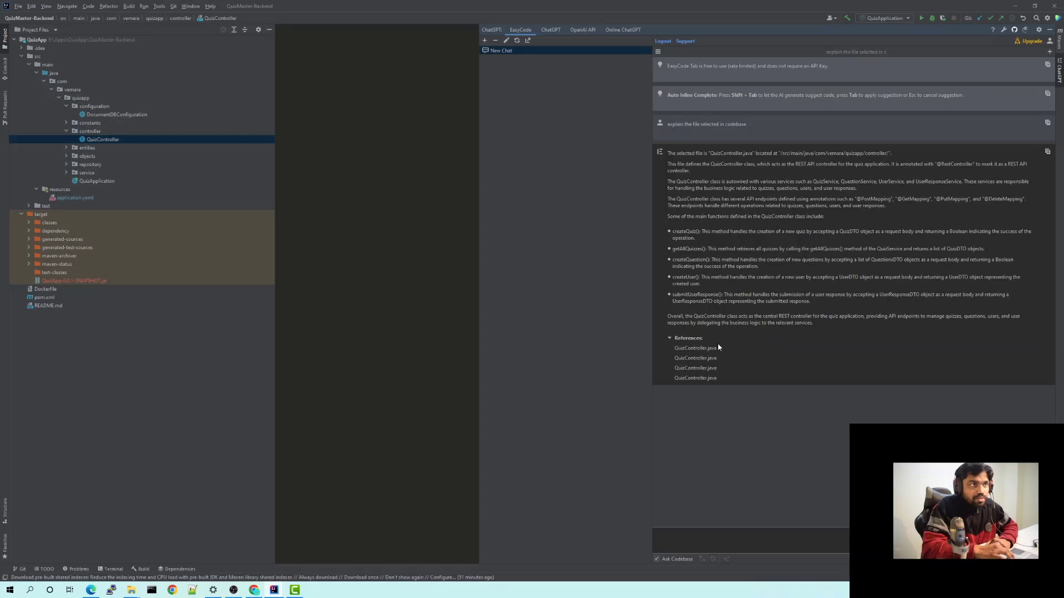
mouse_move(758, 374)
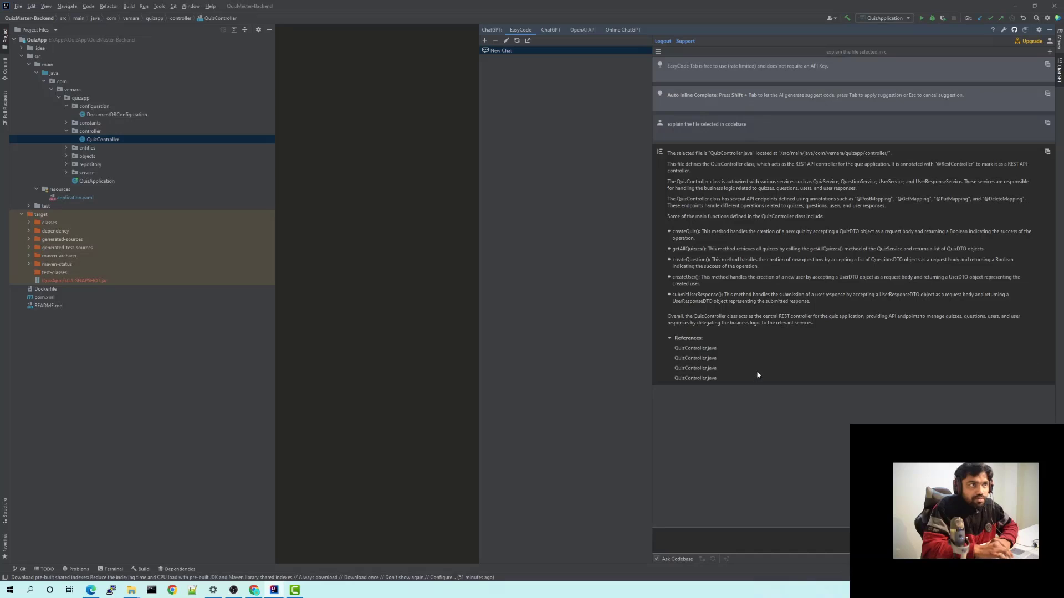
mouse_move(775, 339)
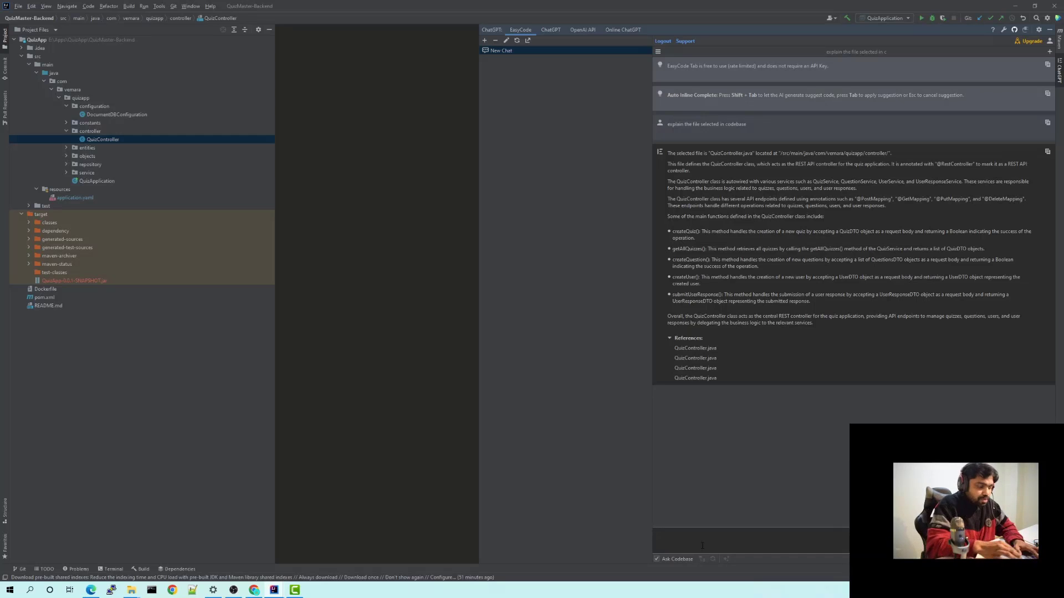
Ask EasyCode 'explain what createQuiz method does' and get its POST-handling explanation.
type("explain")
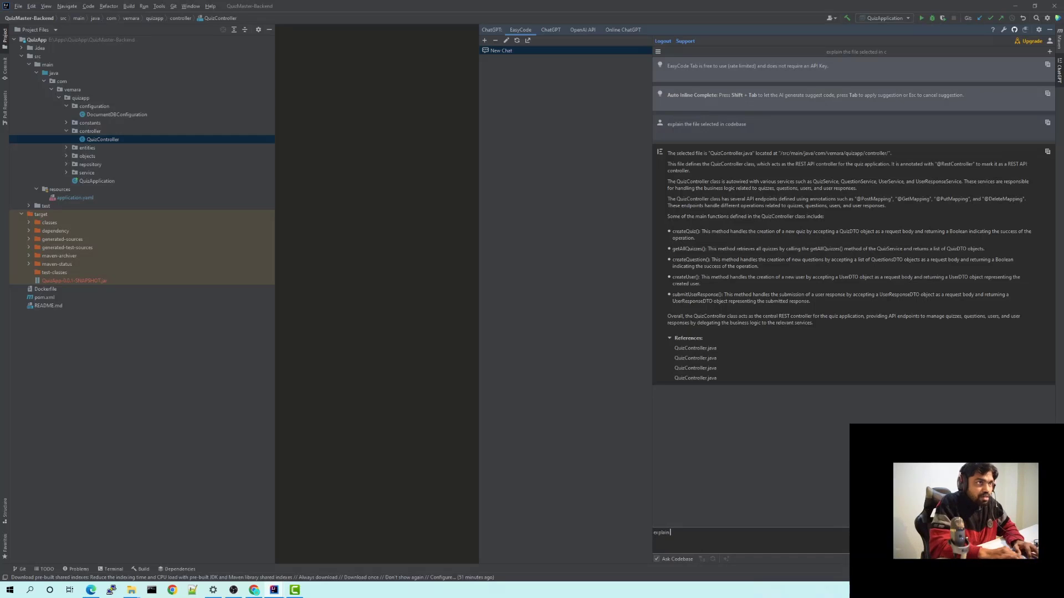
type("what")
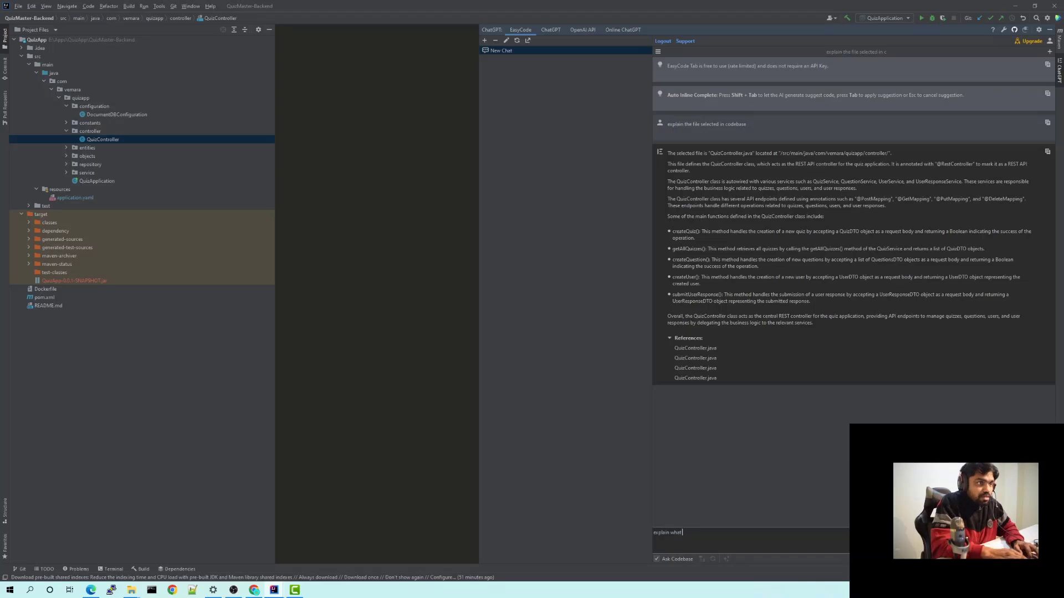
type("create")
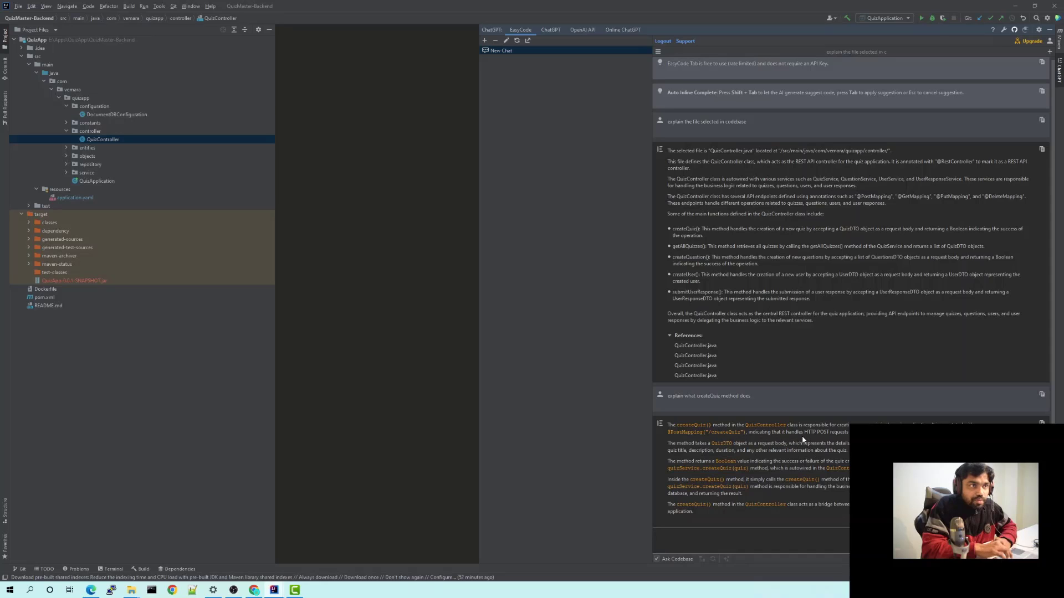
mouse_move(824, 443)
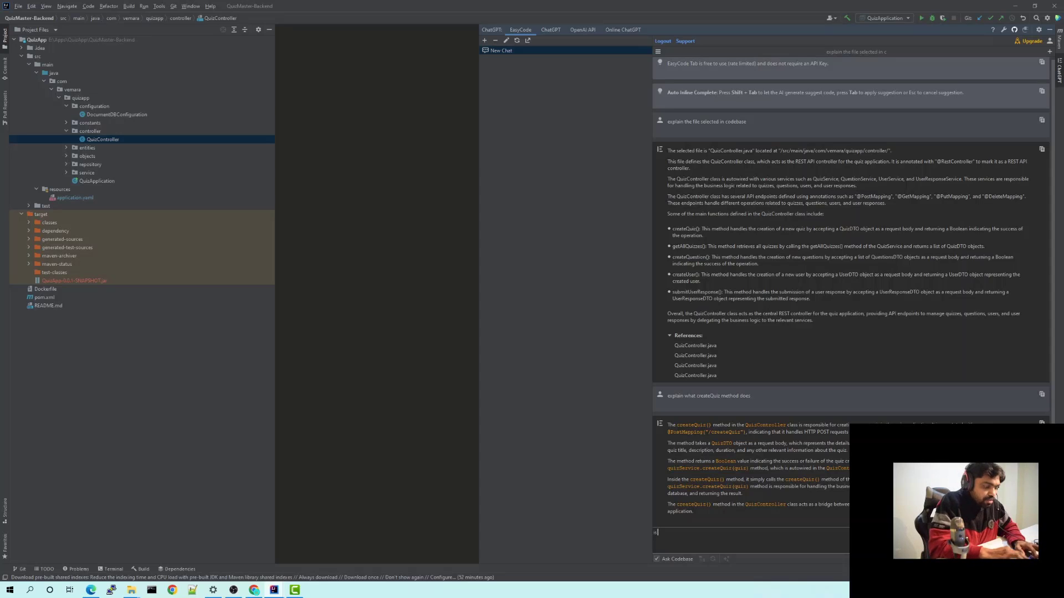
Ask 'is there any scope for improvement in the current code' and read the error-handling, validation and logging advice.
type("is there any scope for improvement in the c")
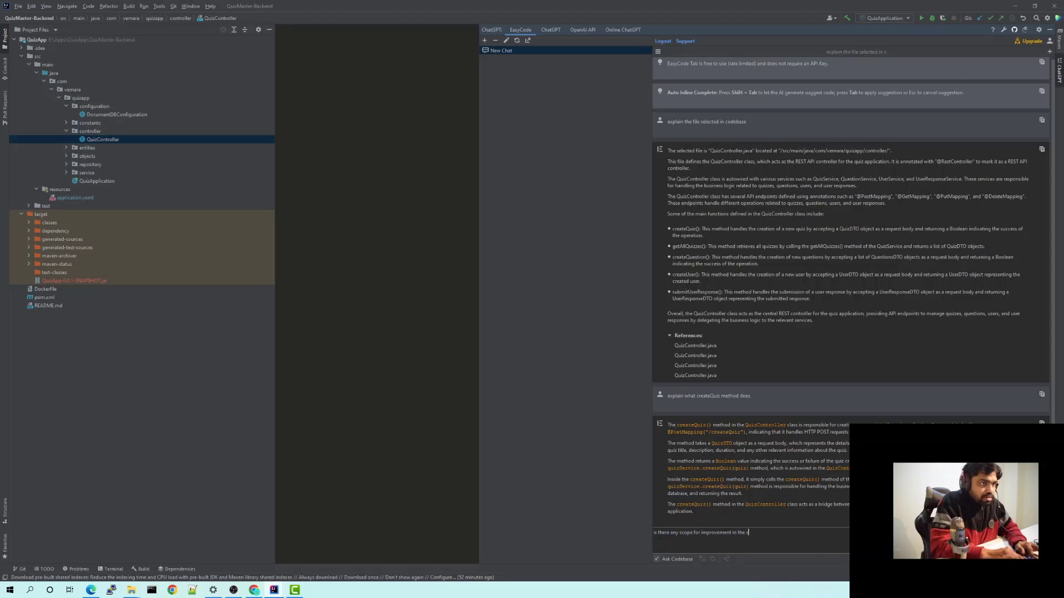
type("urrent code")
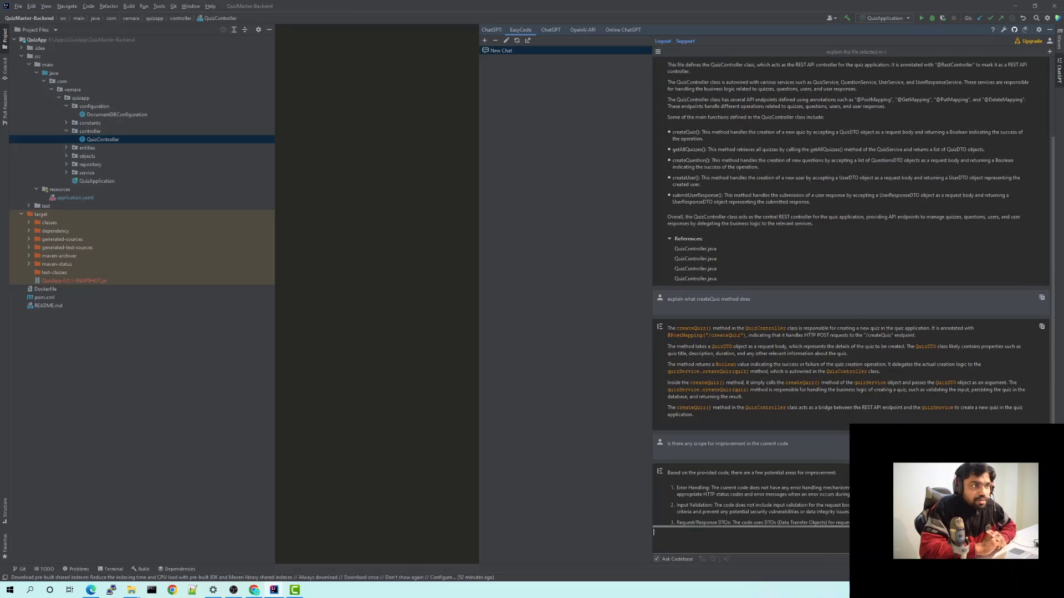
scroll("down", 3)
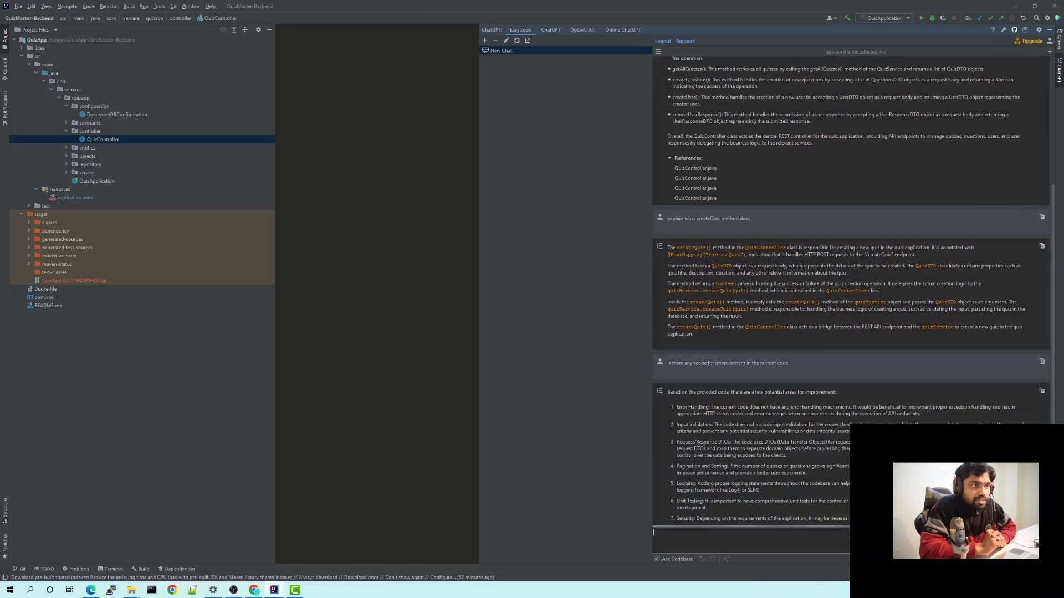
scroll("down", 3)
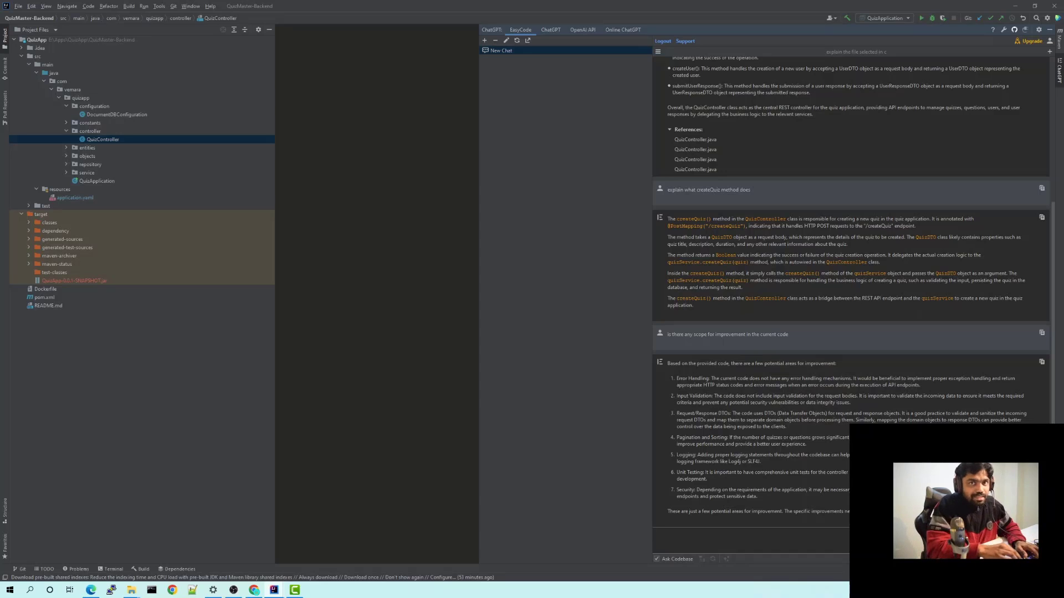
Ask 'write test case for the selected file in codebase' and review the generated QuizControllerTest for createQuiz.
type("write test case for the")
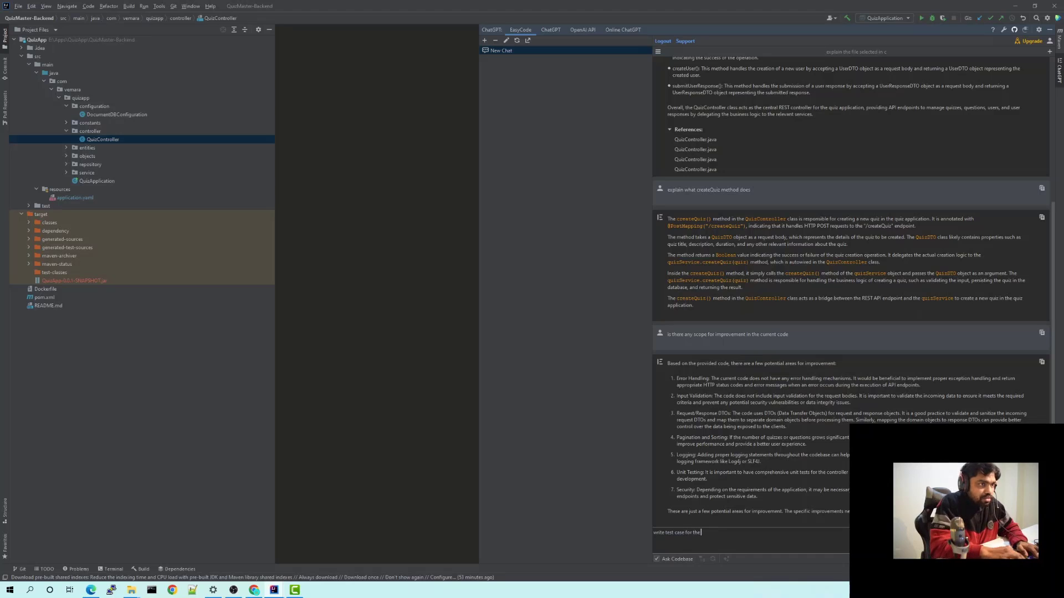
type("selected file")
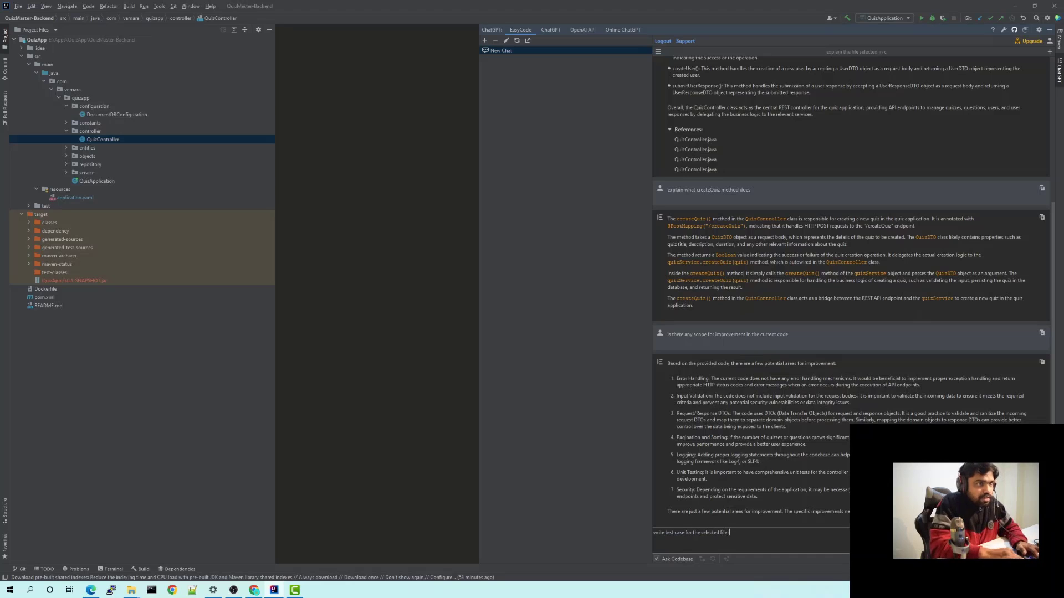
type("in codebase")
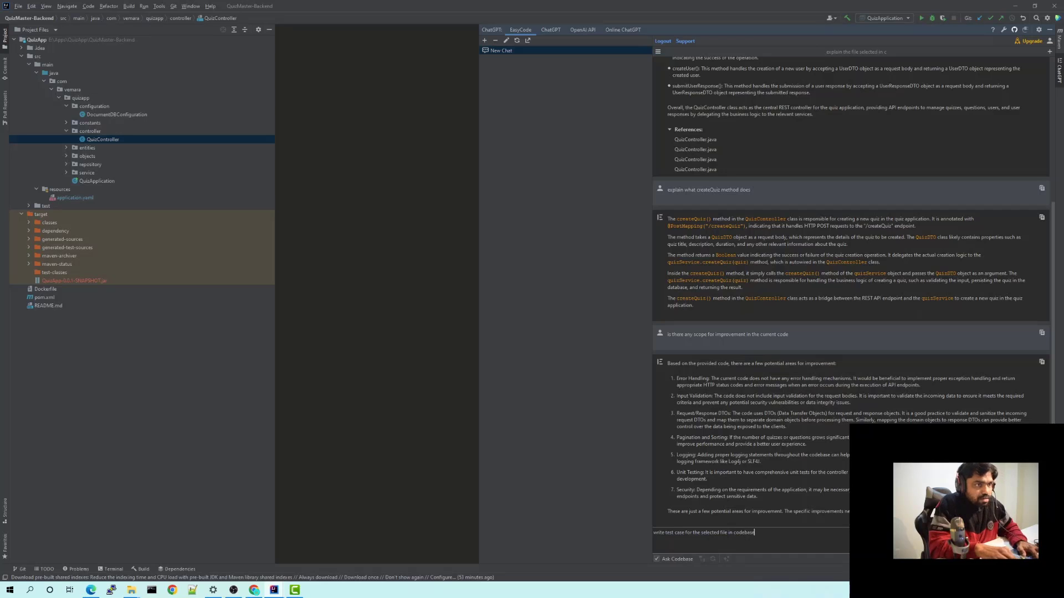
key("Enter")
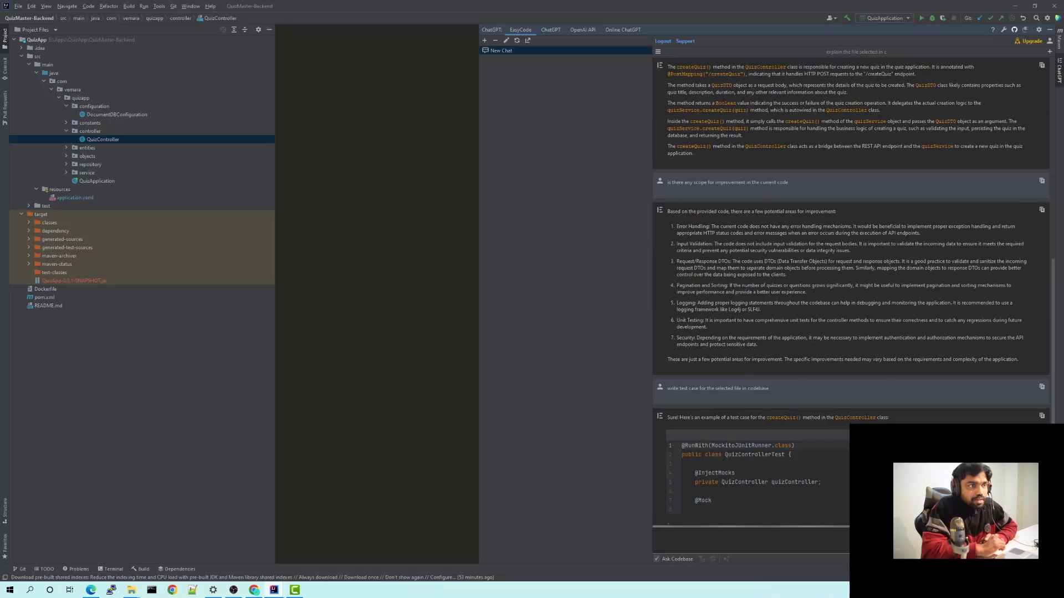
scroll("down", 3)
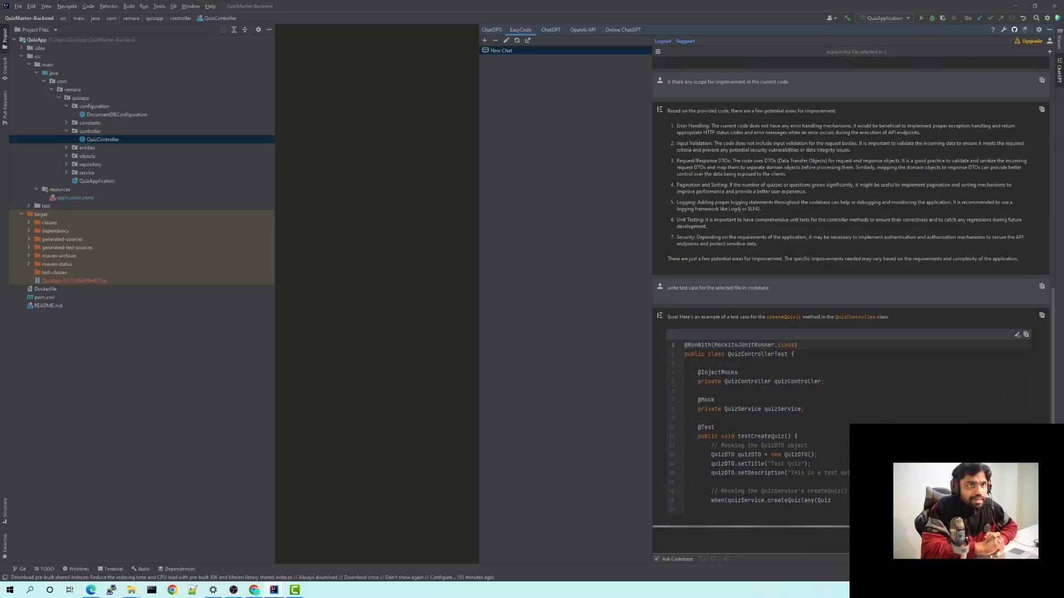
scroll("down", 3)
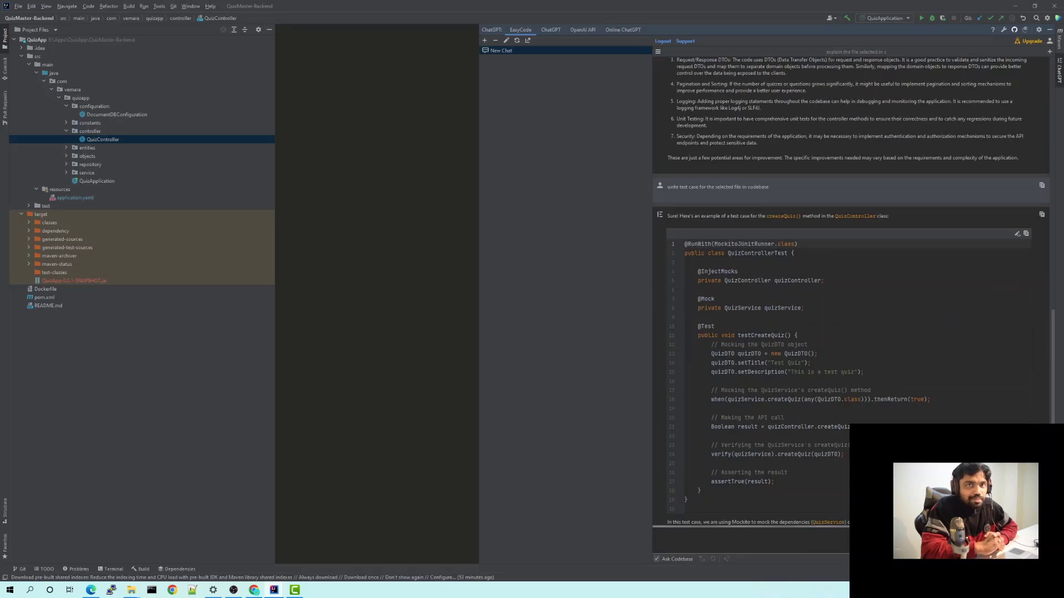
scroll("down", 3)
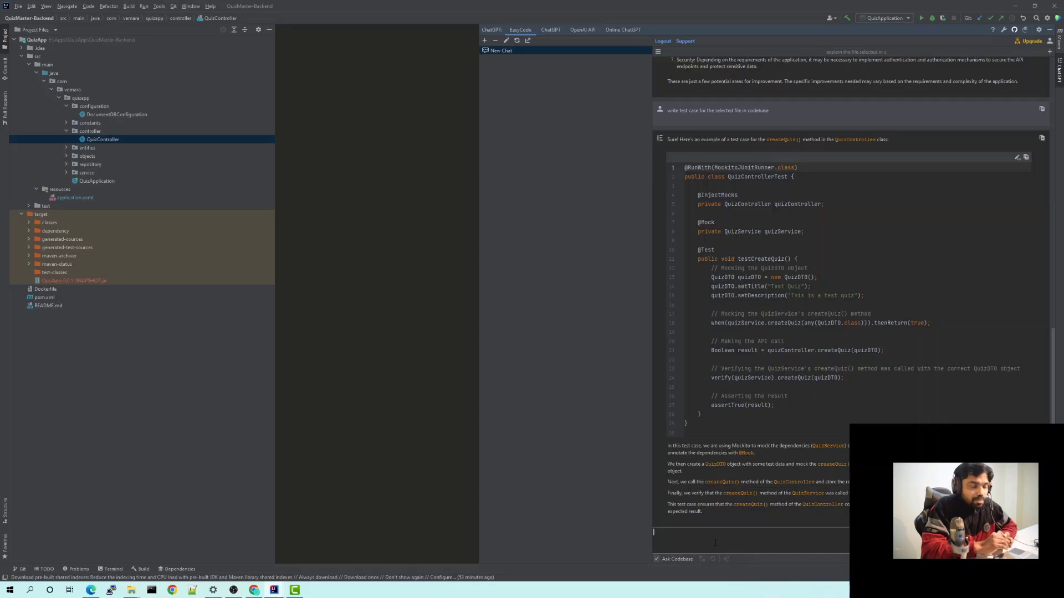
Ask 'can you create a documentation for this project' and read the Quiz Application outline through its conclusion.
type("can you create a d")
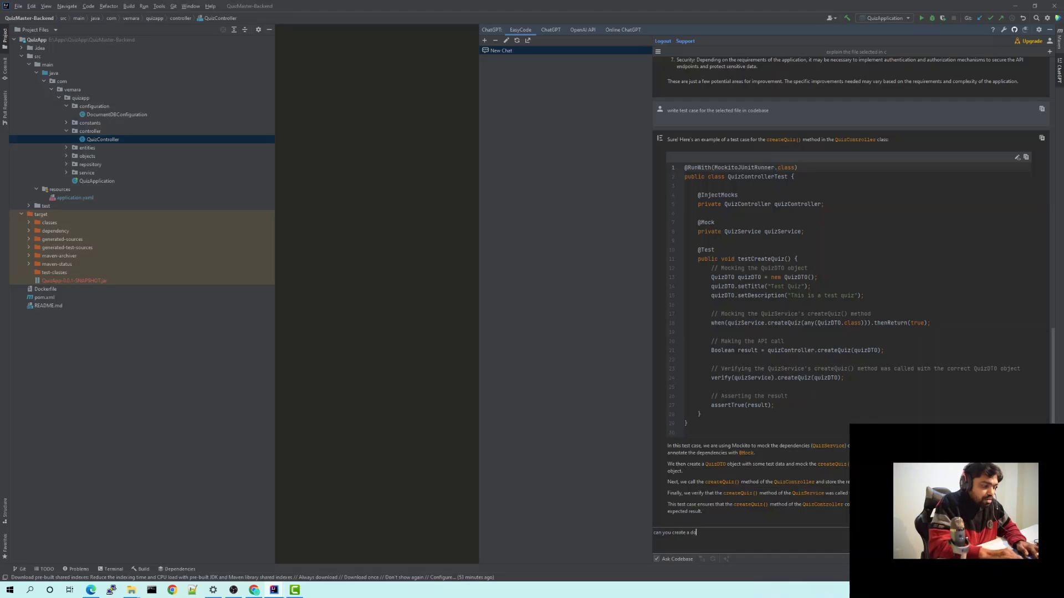
type("ocumentat")
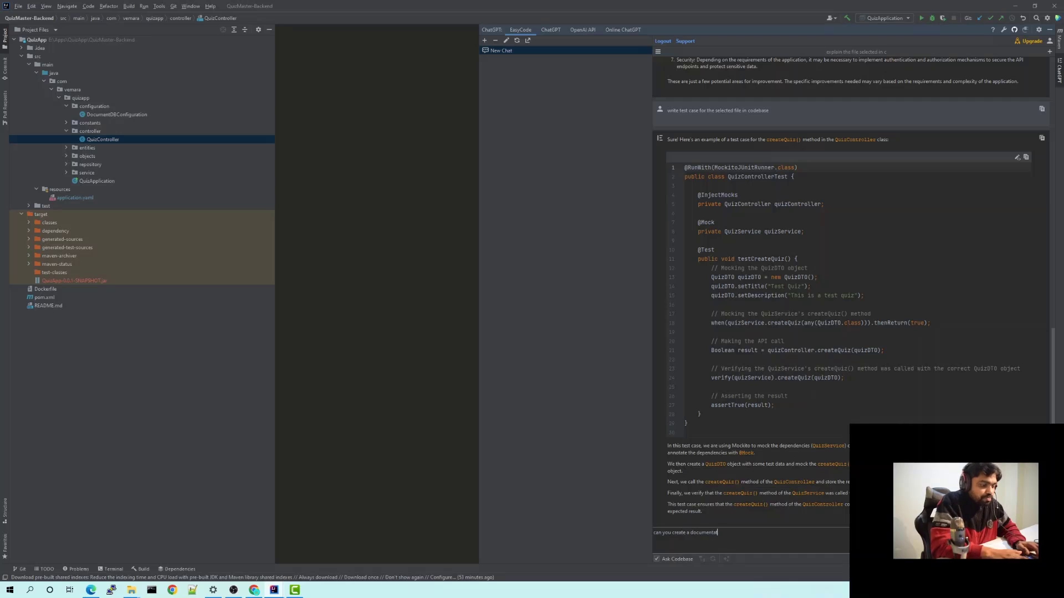
type("for thi")
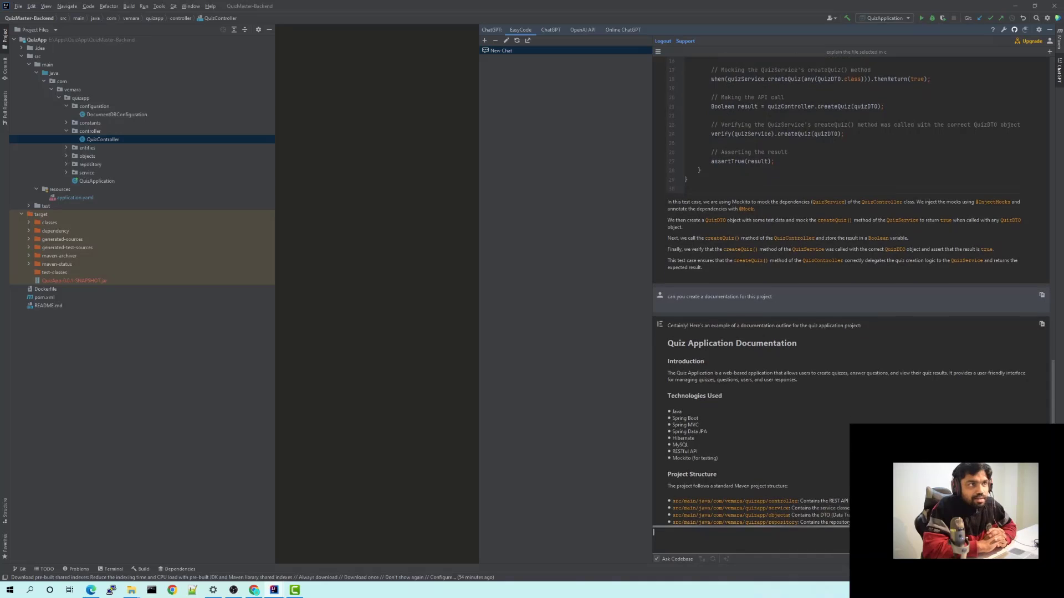
scroll("down", 3)
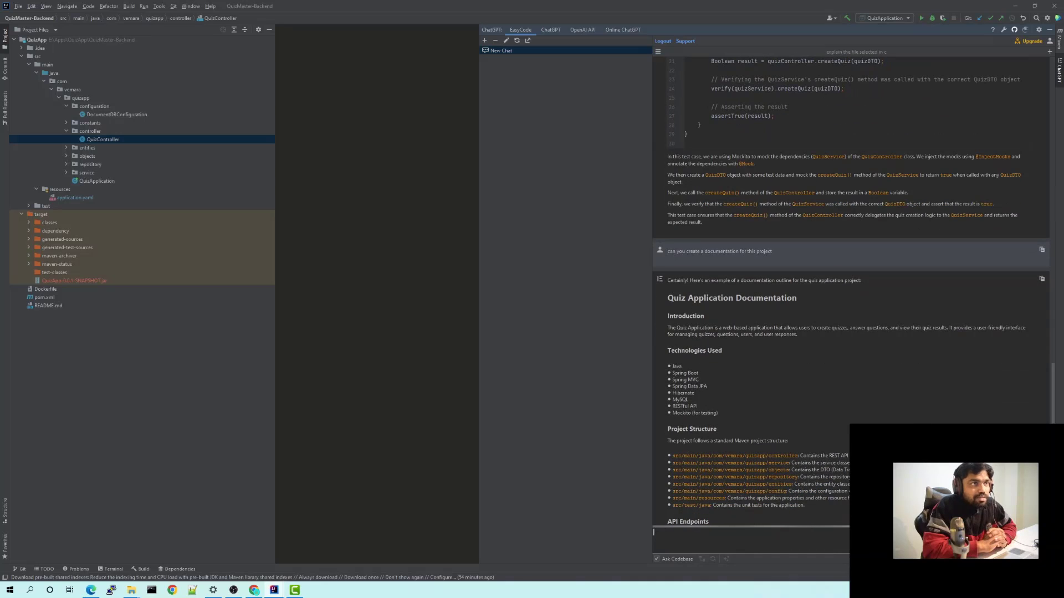
scroll("down", 3)
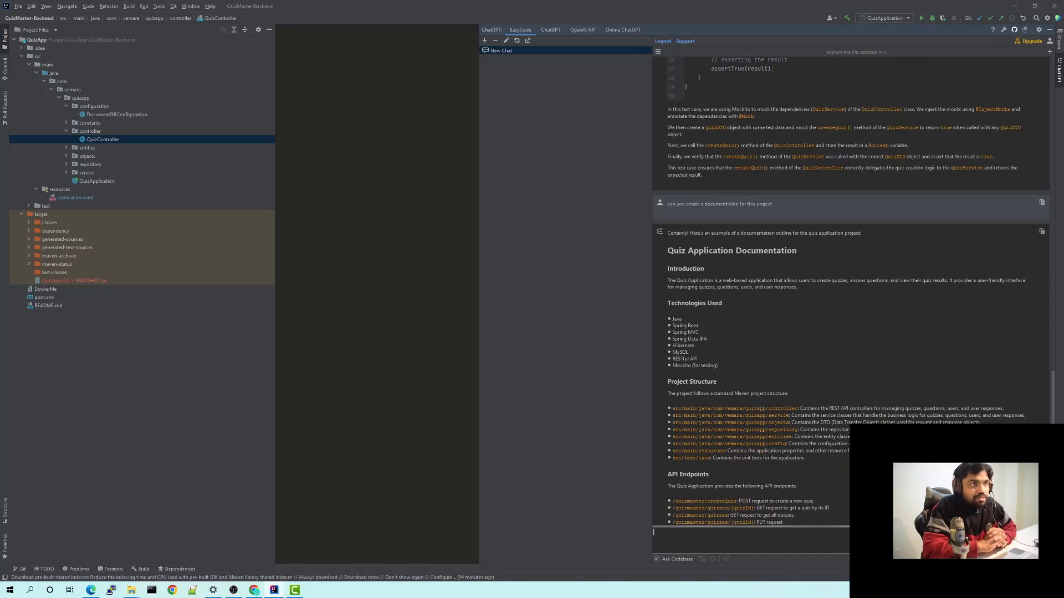
scroll("down", 3)
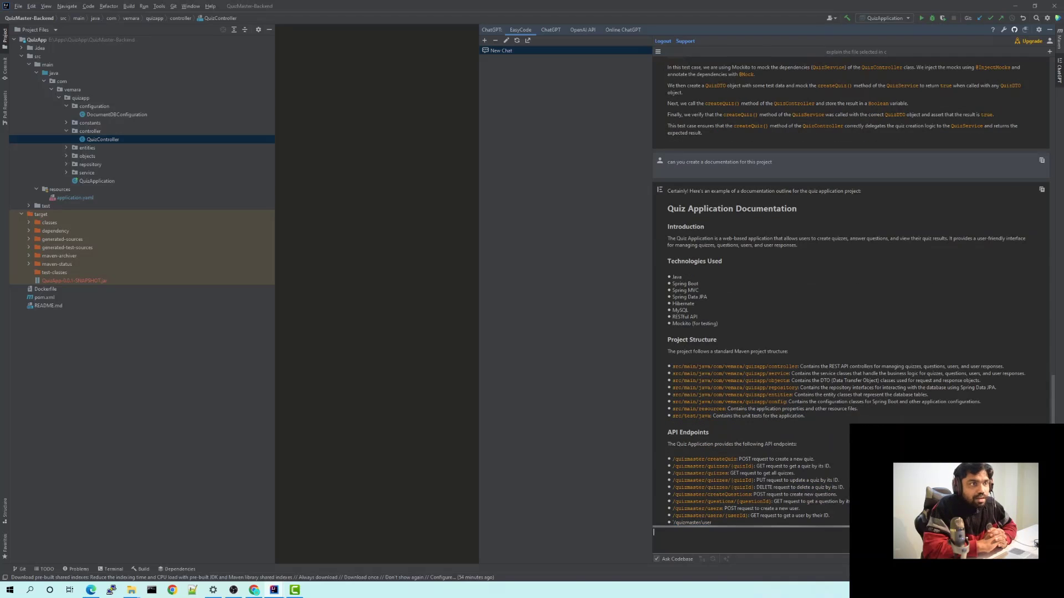
scroll("down", 3)
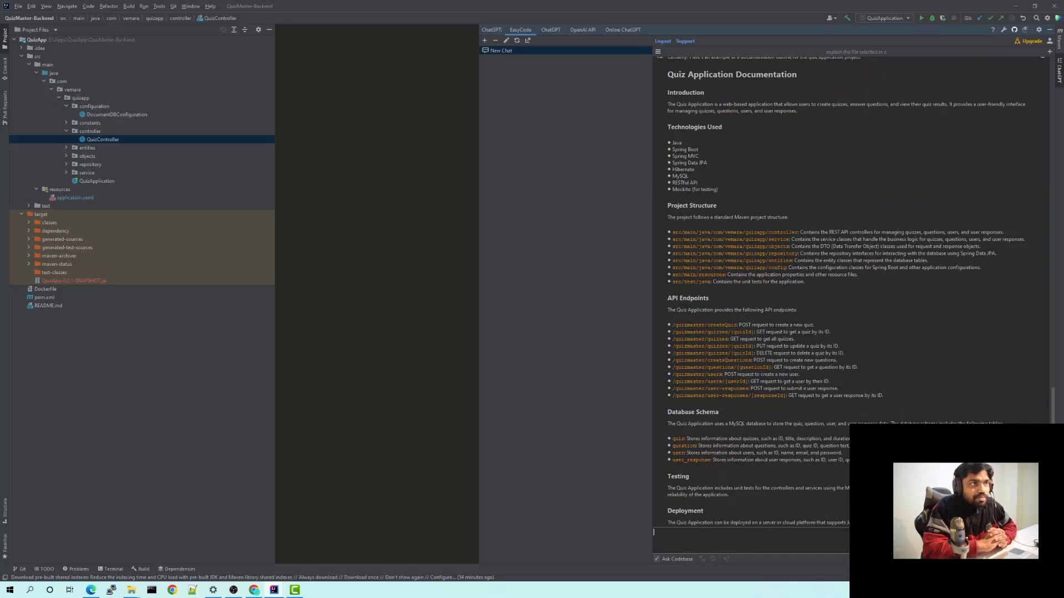
scroll("down", 3)
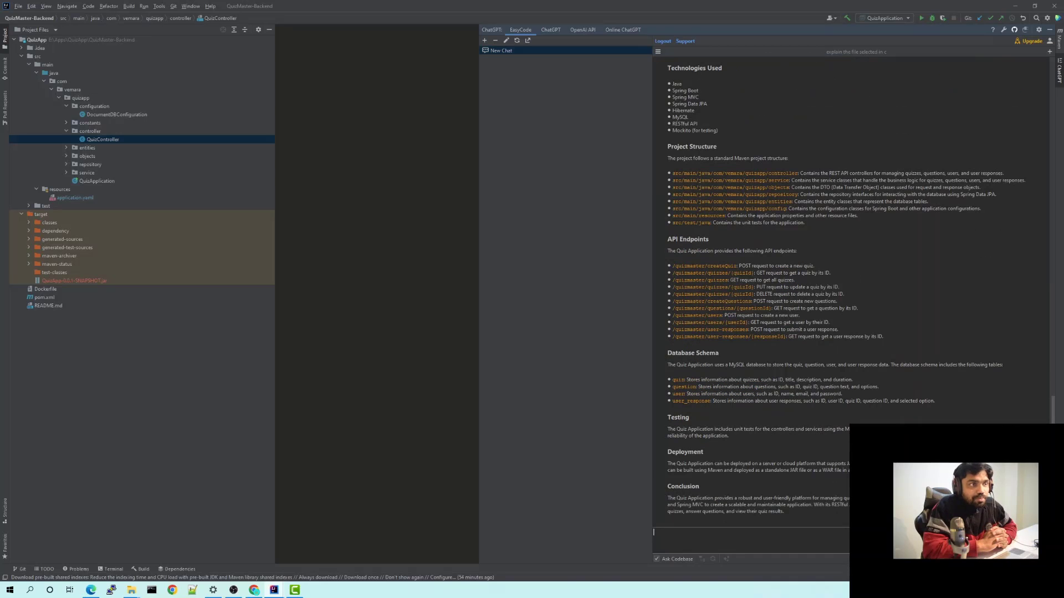
mouse_move(916, 325)
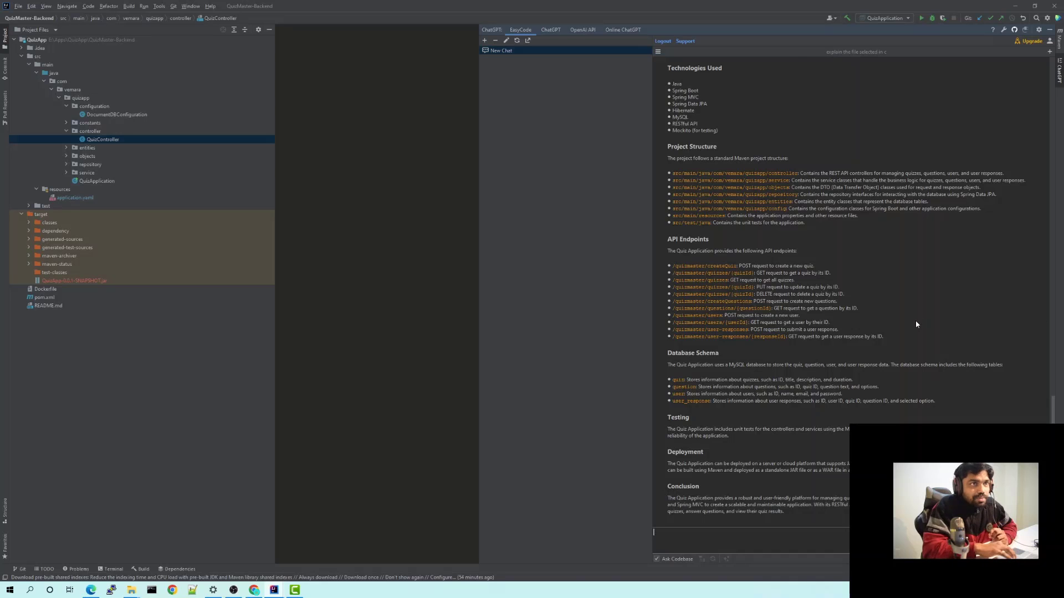